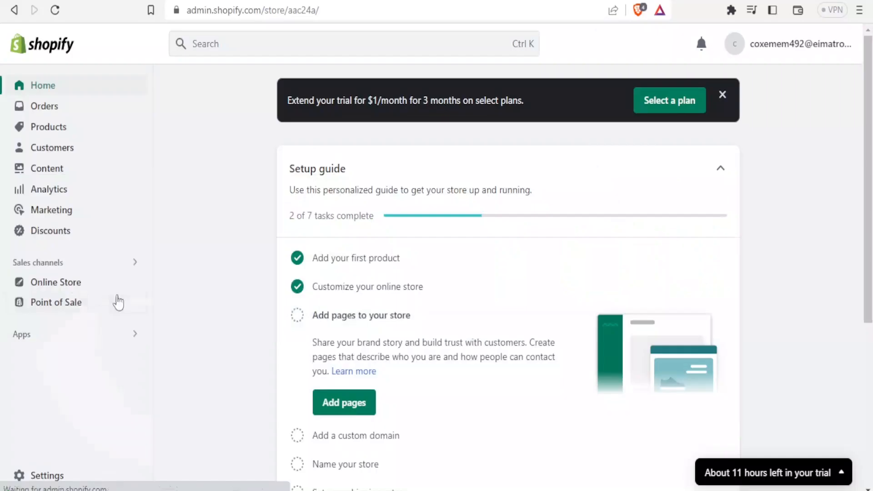
mouse_move(55, 287)
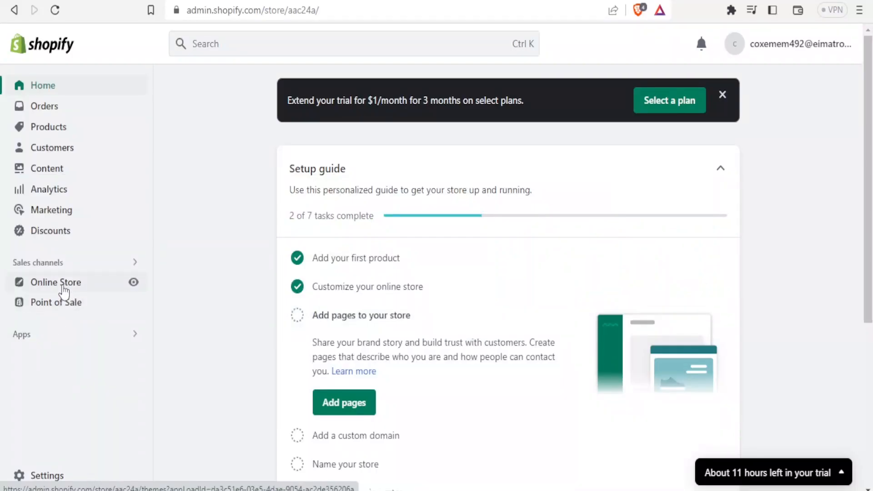
Go to Online Store themes and start customizing the Dawn theme
left_click(56, 282)
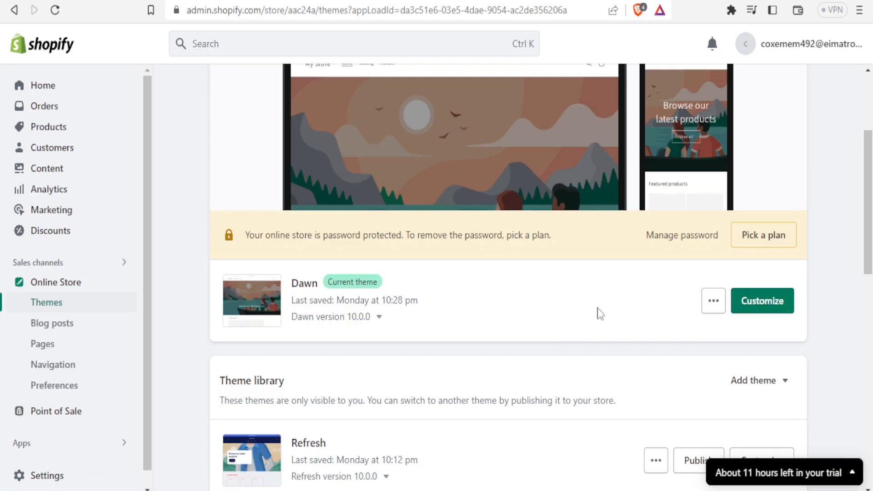
left_click(762, 301)
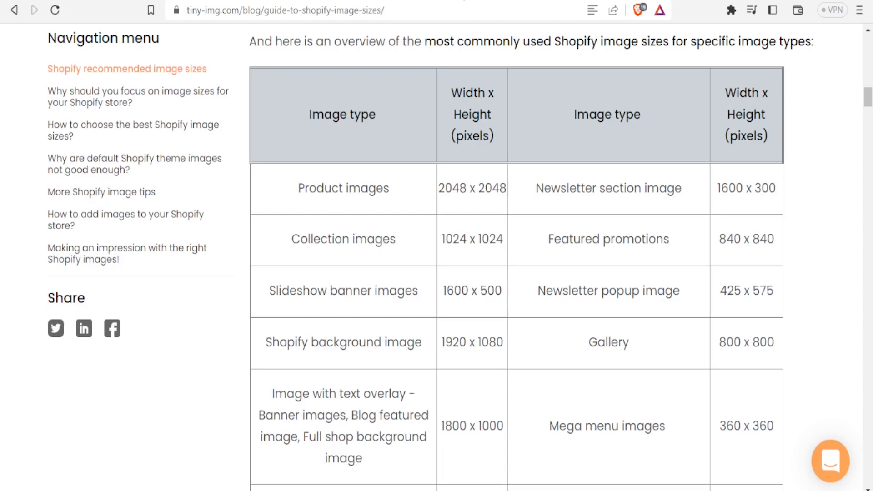
mouse_move(515, 37)
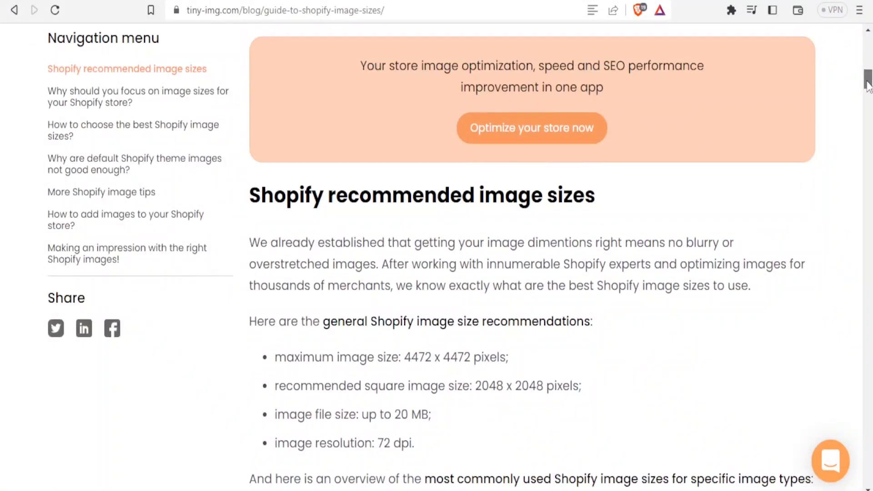
scroll("down", 3)
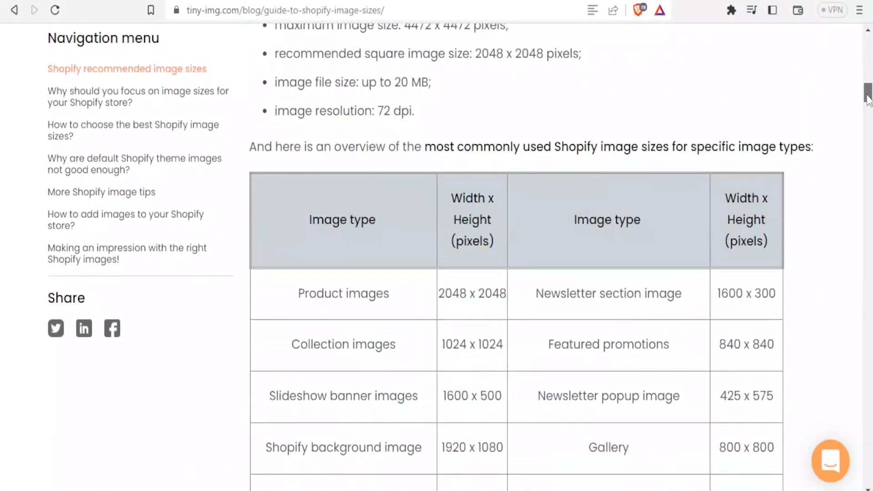
scroll("down", 3)
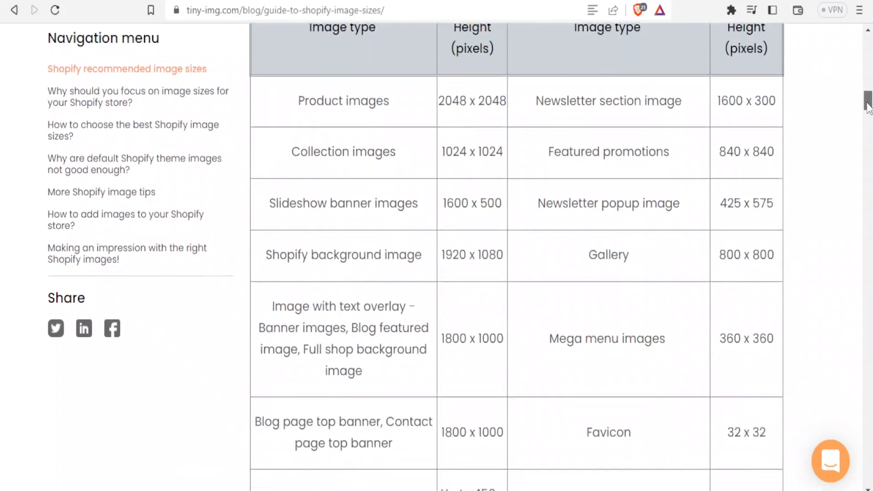
scroll("up", 3)
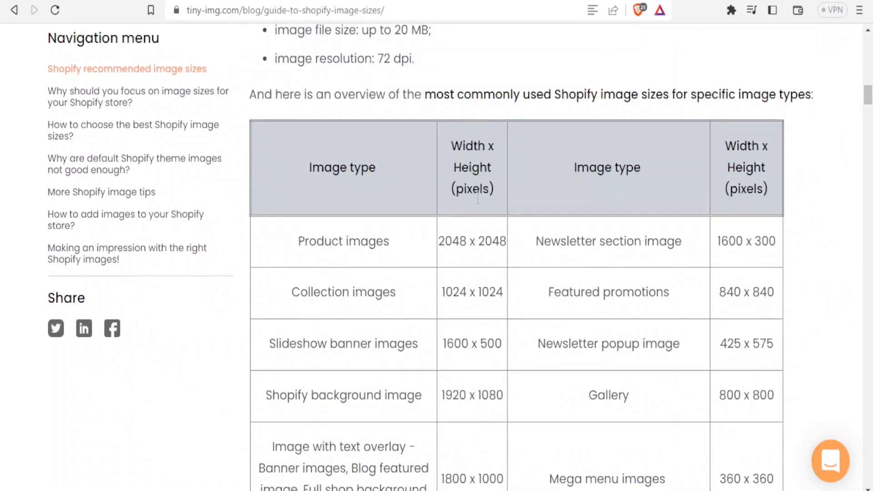
mouse_move(605, 192)
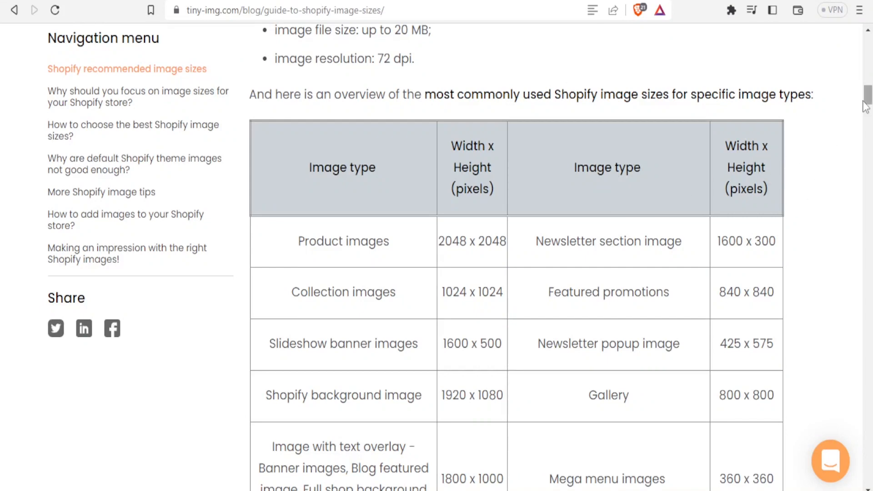
scroll("down", 3)
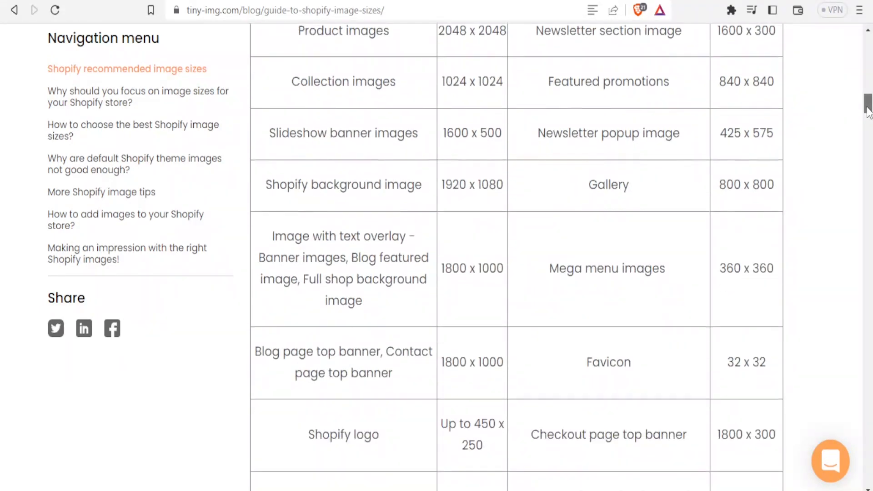
scroll("down", 3)
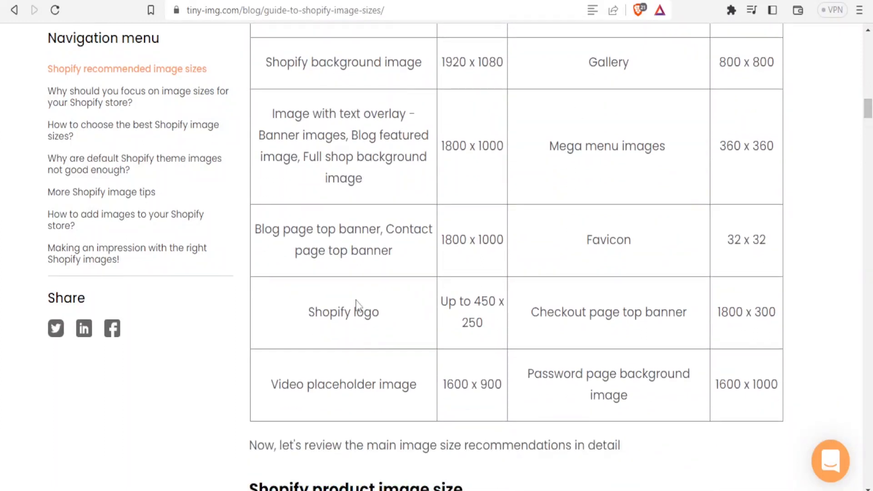
mouse_move(457, 346)
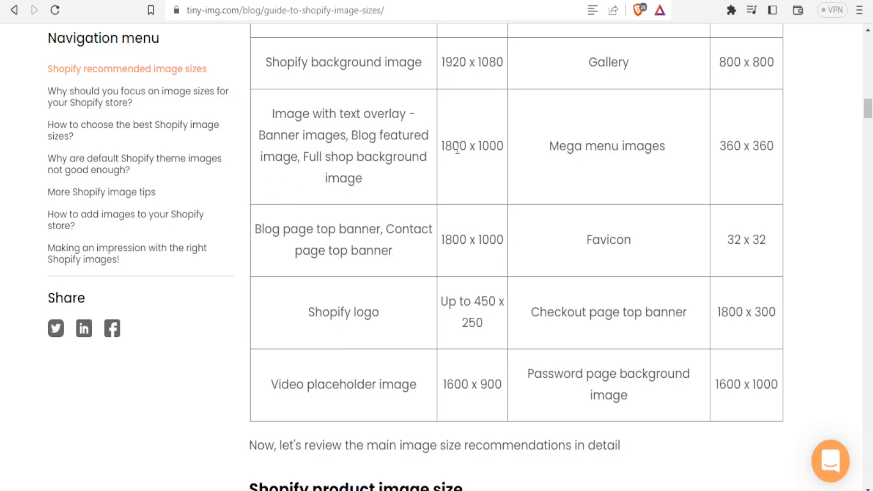
mouse_move(494, 166)
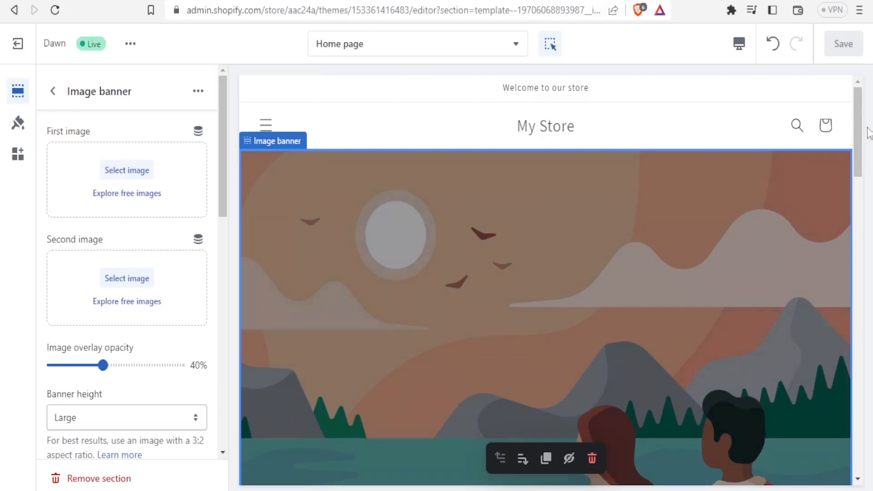
scroll("down", 3)
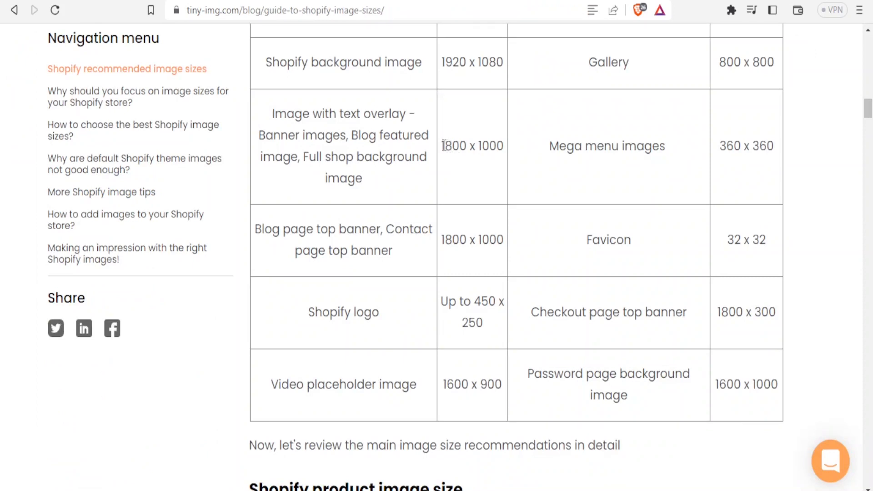
double_click(472, 146)
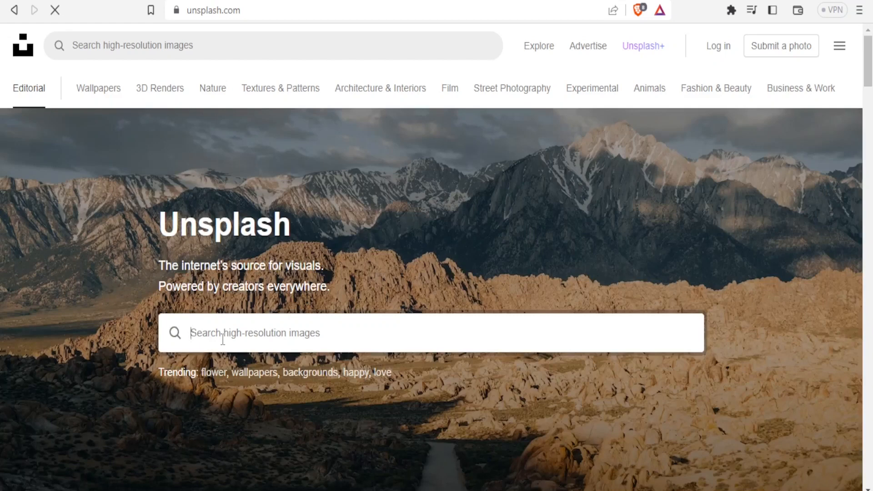
Search Unsplash for 'sunset' and browse the photo results
type("s")
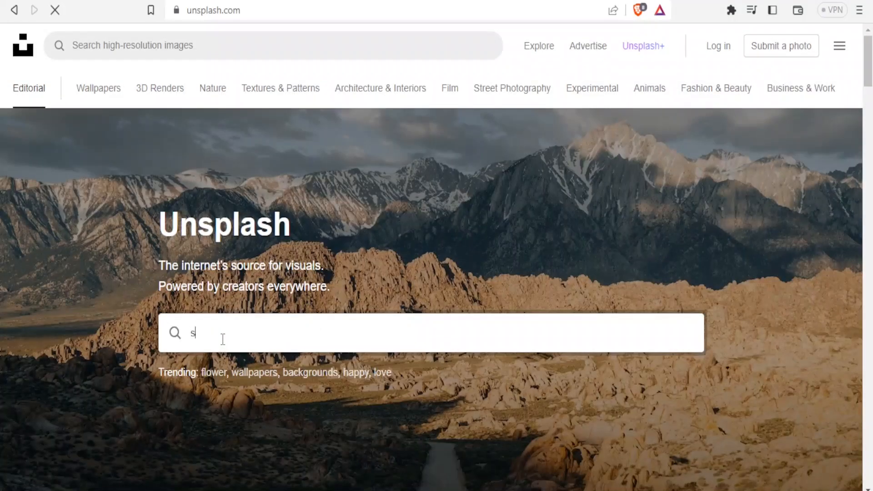
type("unset")
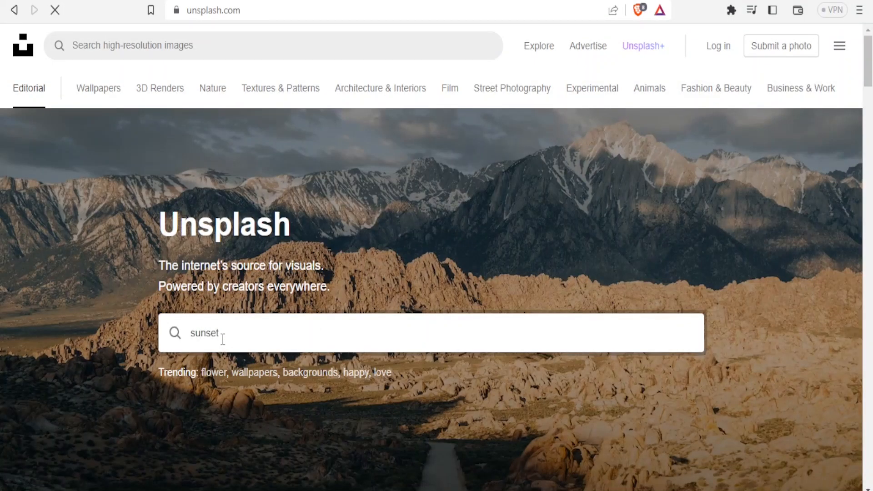
mouse_move(253, 339)
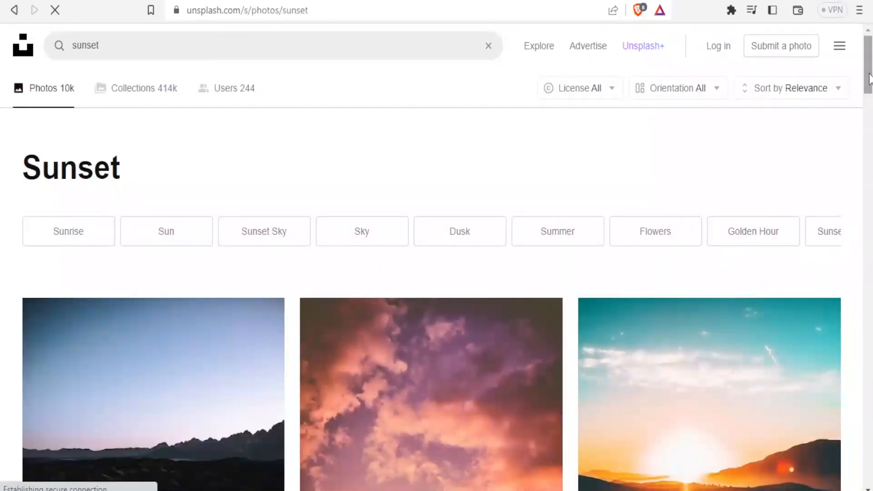
scroll("down", 3)
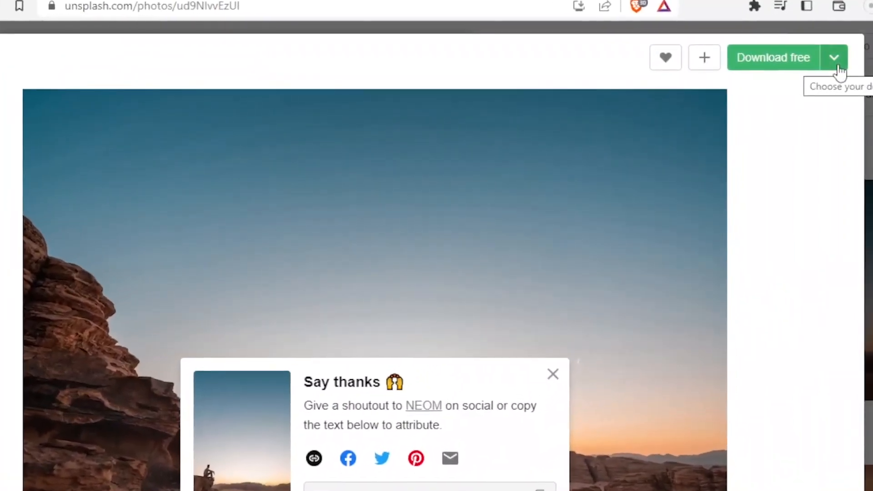
Download the desert sunset photo at a chosen size from the size list
left_click(833, 58)
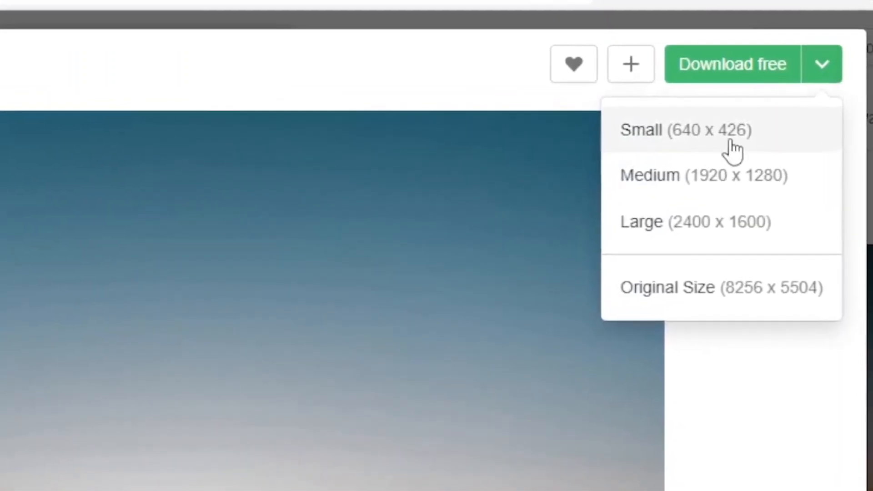
mouse_move(665, 187)
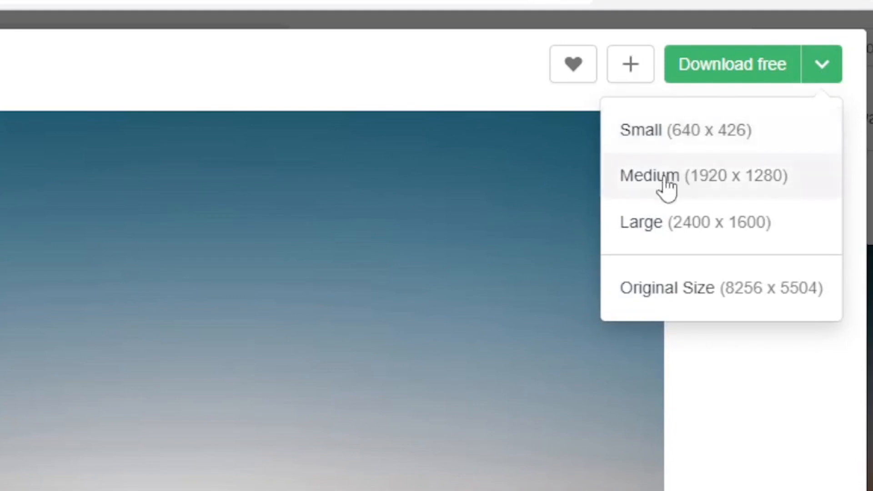
mouse_move(674, 192)
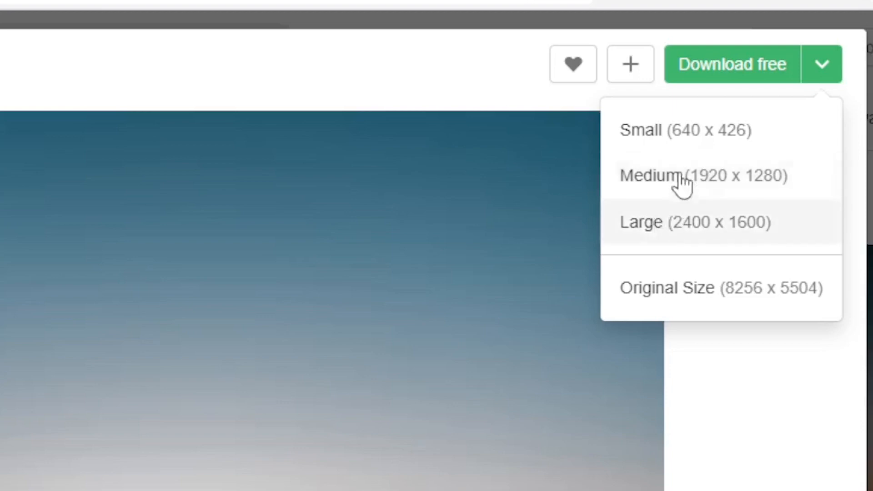
left_click(703, 175)
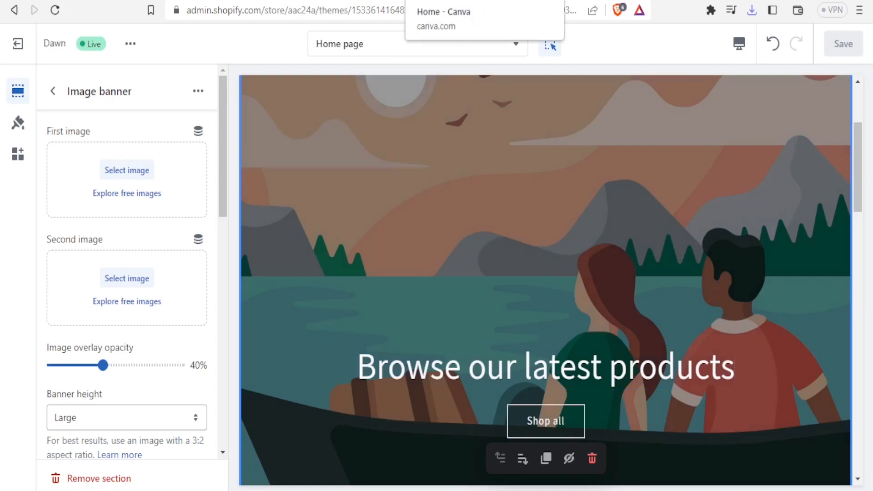
Create a new 1800 × 1000 px custom design from the Canva home page
left_click(442, 11)
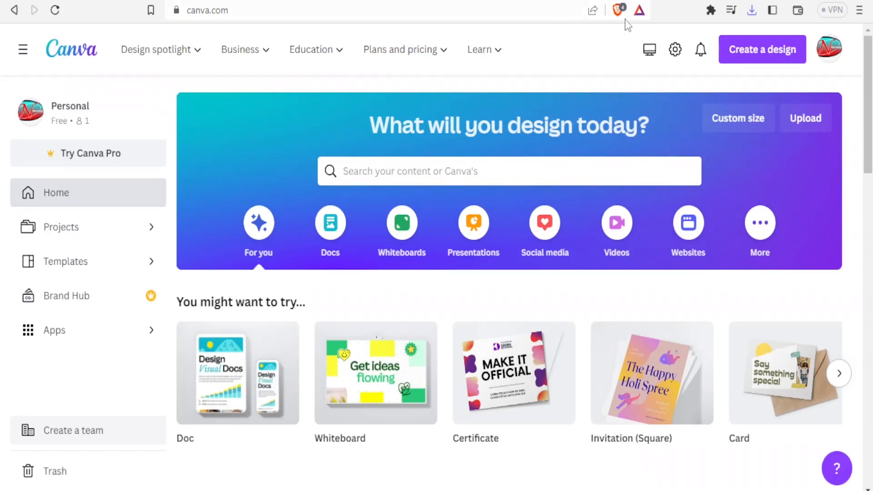
mouse_move(762, 49)
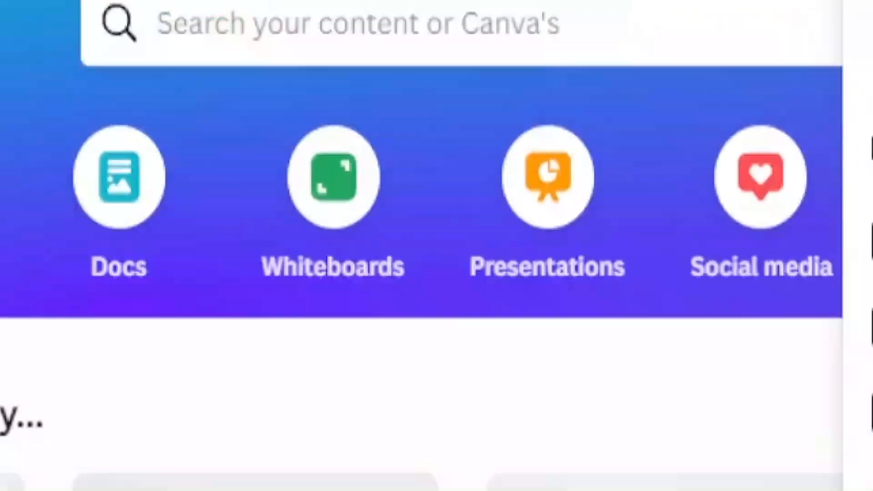
left_click(762, 49)
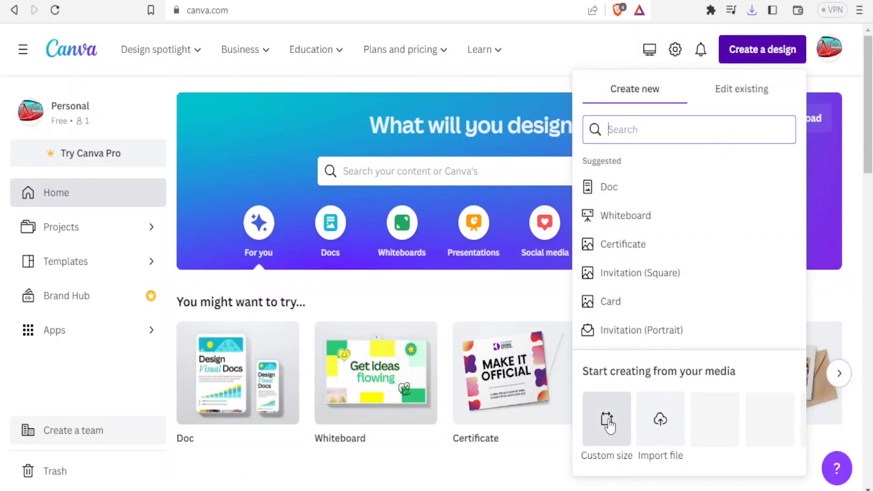
mouse_move(601, 432)
type("1000")
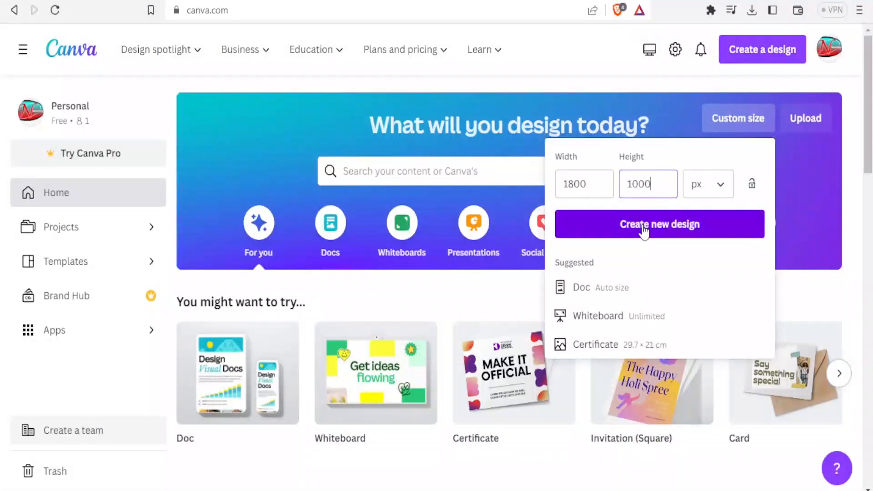
left_click(659, 223)
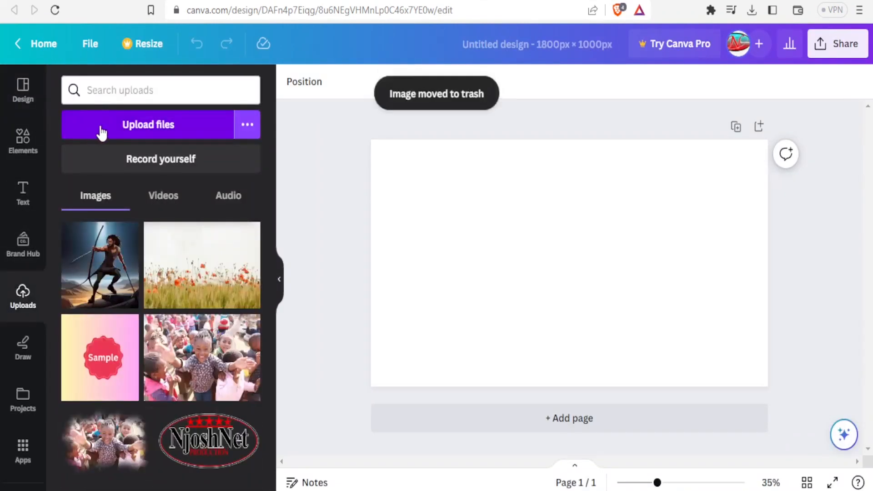
Upload the desert sunset photo from the computer into Canva
left_click(148, 124)
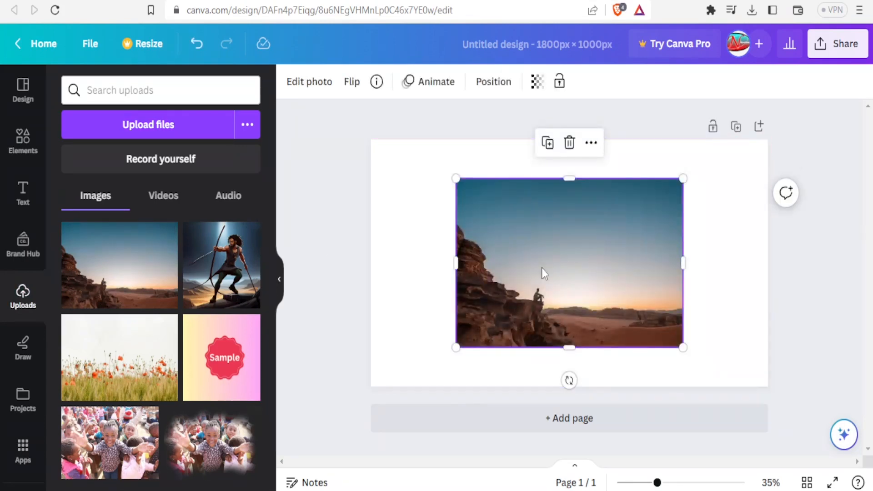
mouse_move(605, 258)
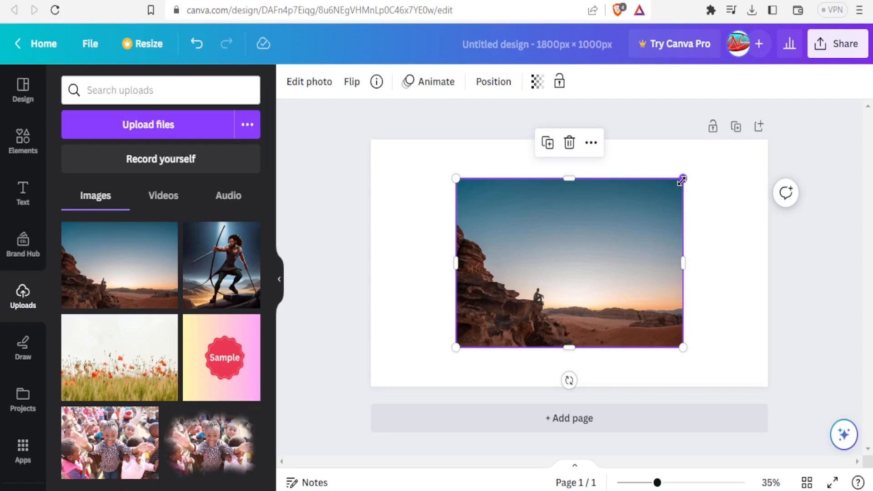
Stretch the sunset photo by its corner to fill the 1800 × 1000 page, then deselect
left_click_drag(681, 180, 731, 142)
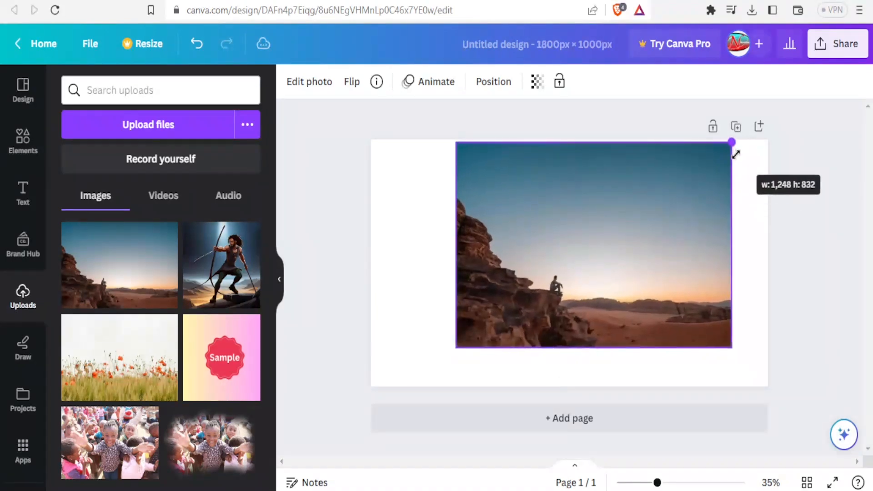
left_click_drag(733, 143, 739, 136)
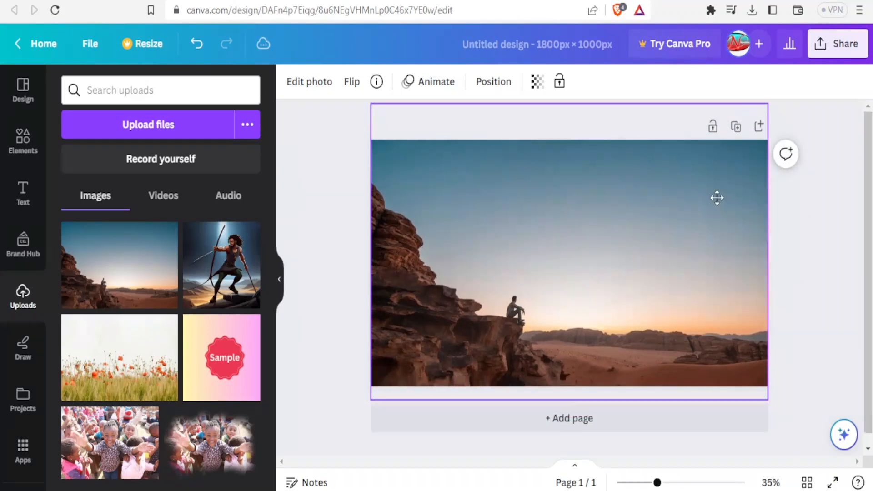
left_click(568, 262)
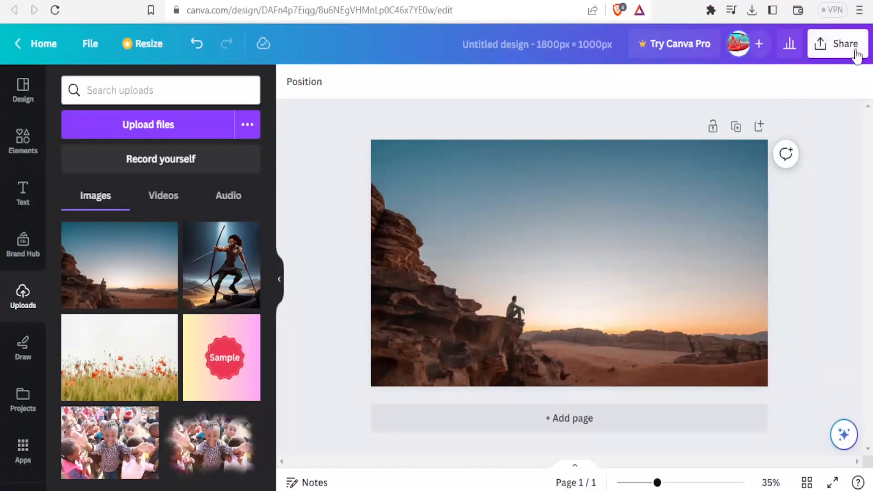
Open Canva's download settings for the banner and show the file type list
left_click(837, 44)
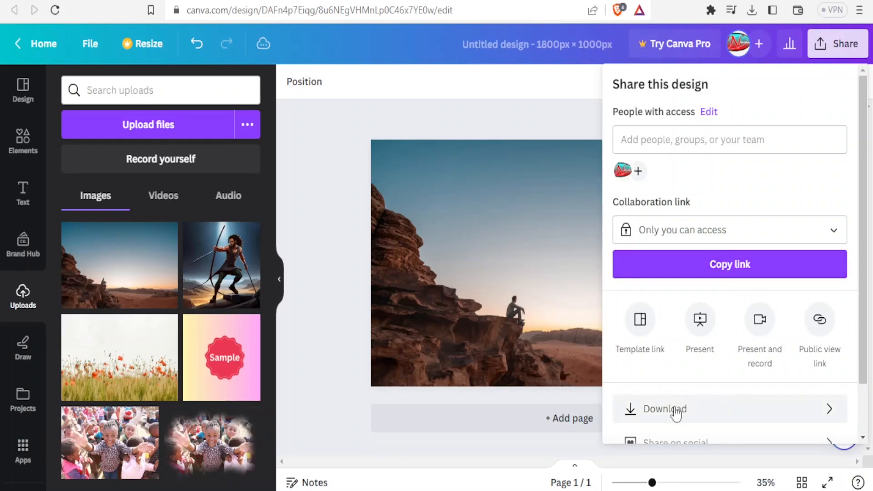
left_click(663, 409)
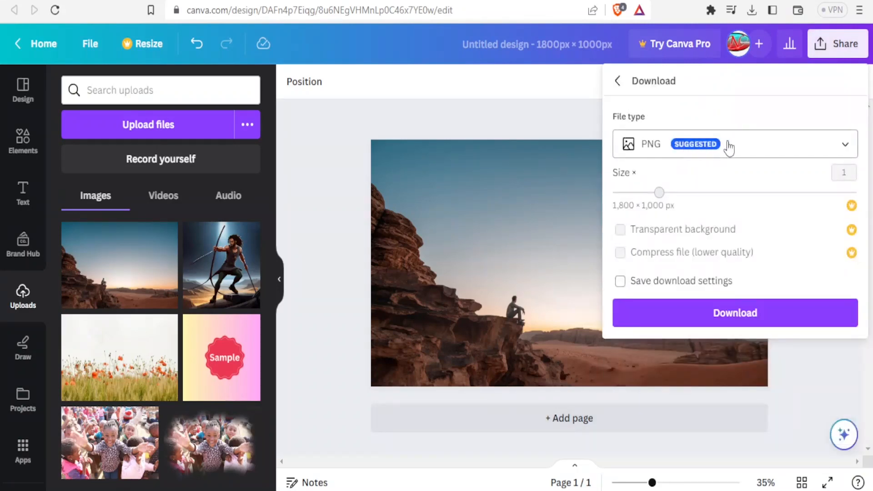
mouse_move(758, 145)
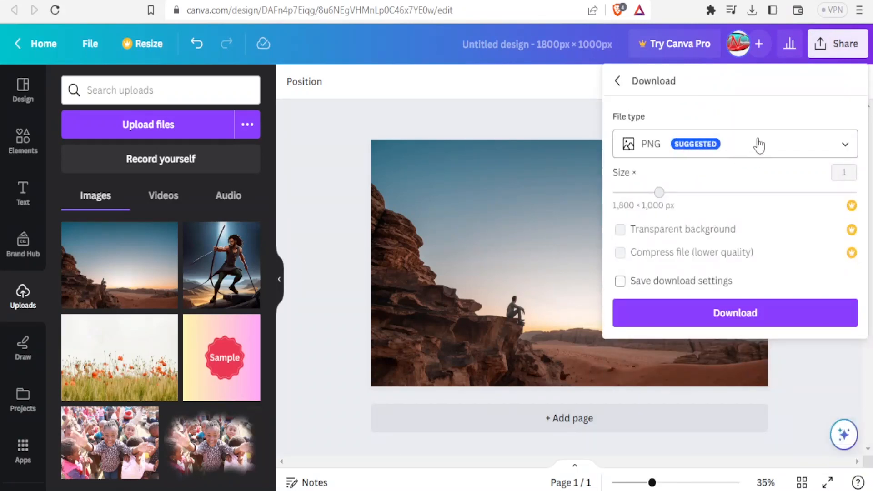
left_click(734, 144)
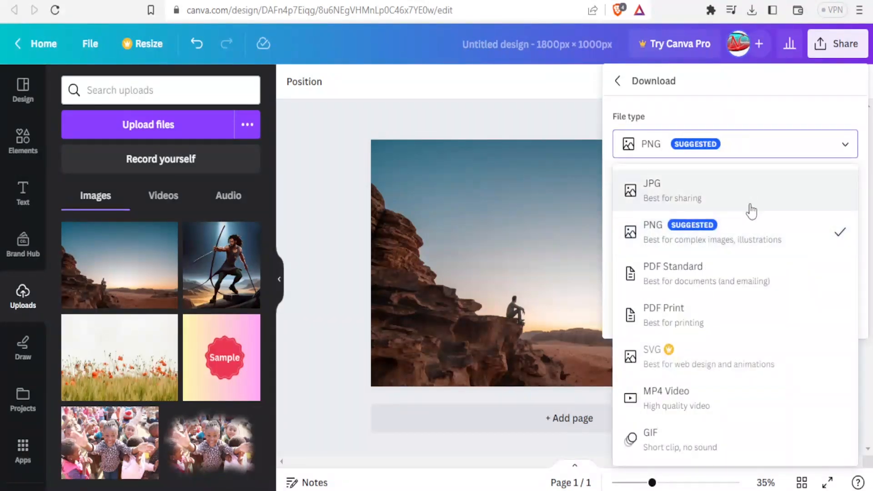
mouse_move(737, 208)
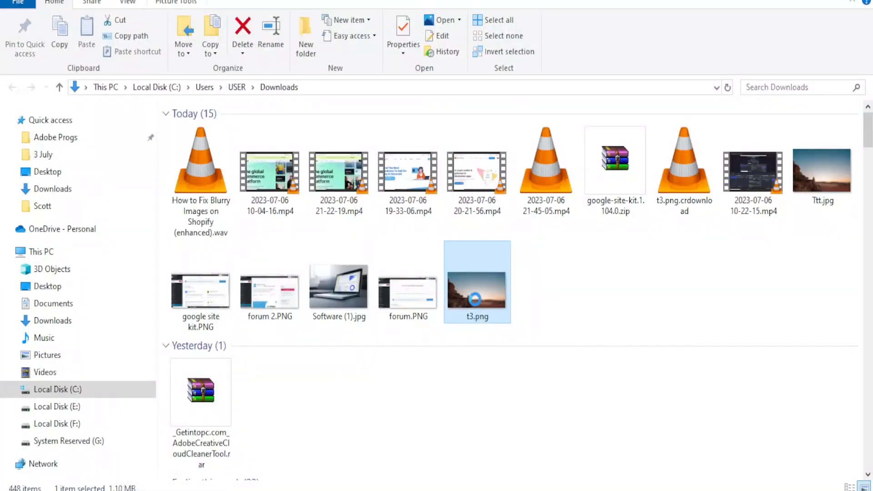
Select t3.png in Downloads to check it is 1800 × 1000, 1.10 MB
left_click(402, 35)
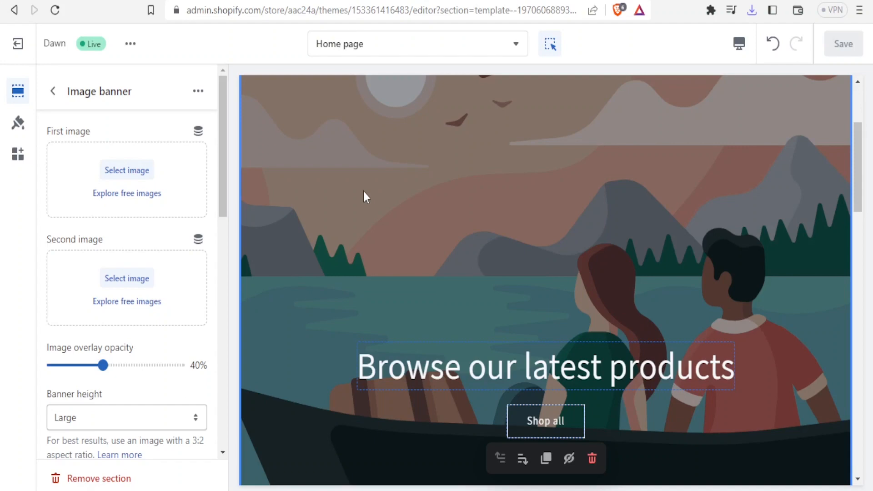
mouse_move(853, 158)
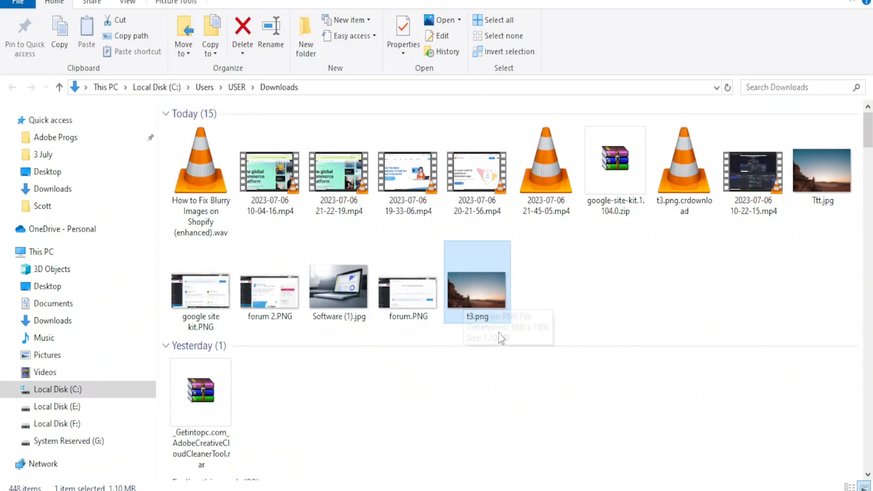
mouse_move(493, 306)
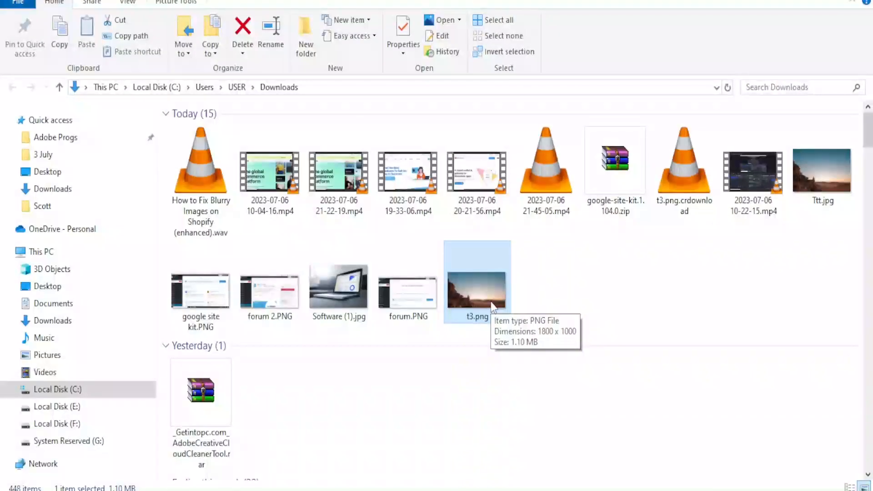
mouse_move(473, 320)
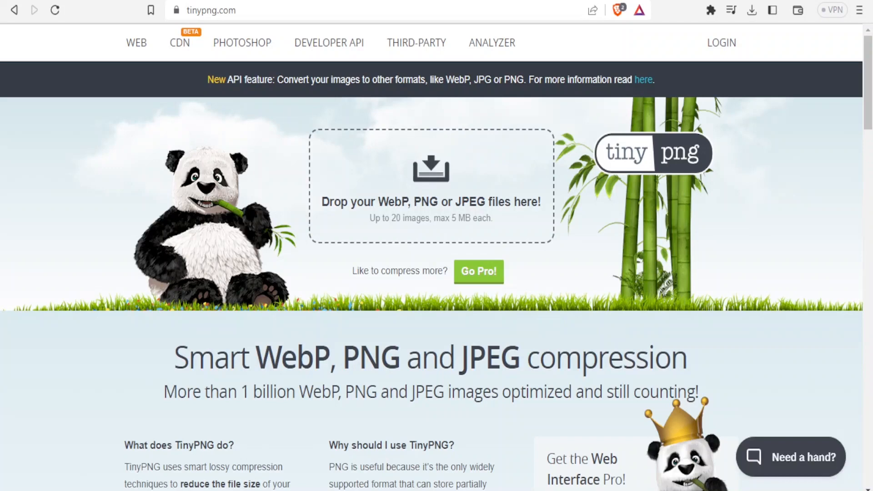
mouse_move(439, 134)
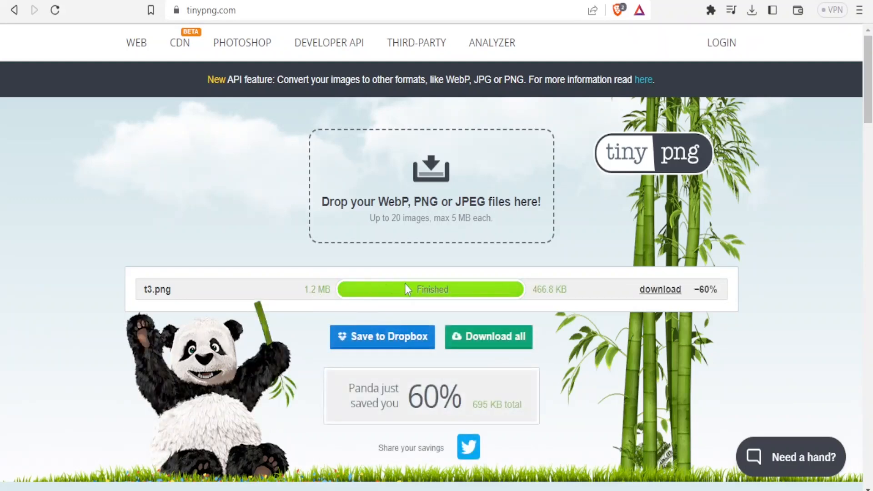
mouse_move(528, 287)
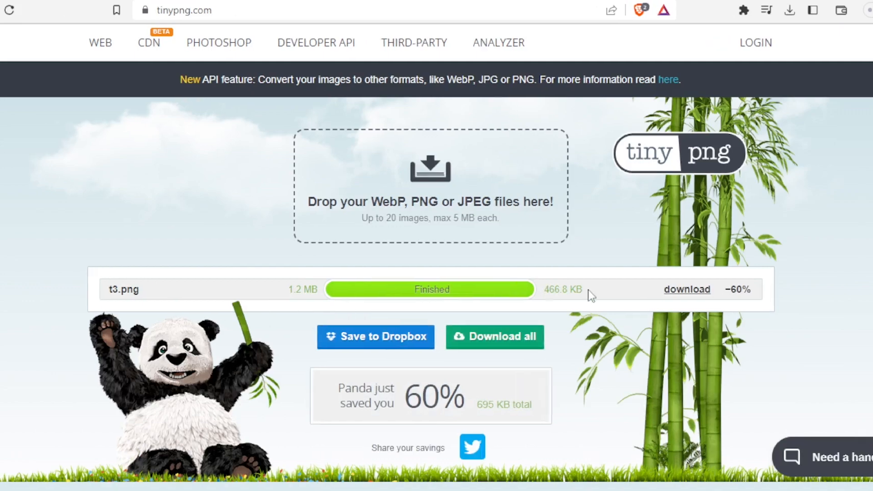
Scroll TinyPNG to view the finished compression of t3.png to 466.8 KB
scroll("down", 3)
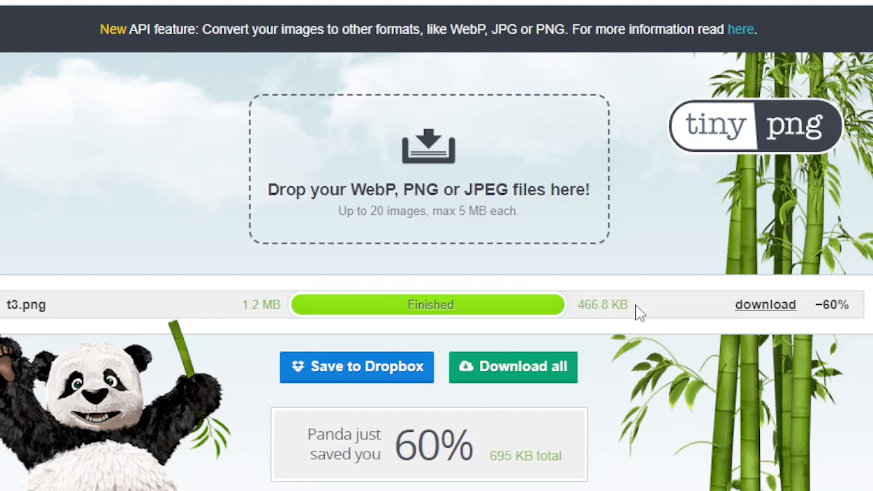
mouse_move(842, 307)
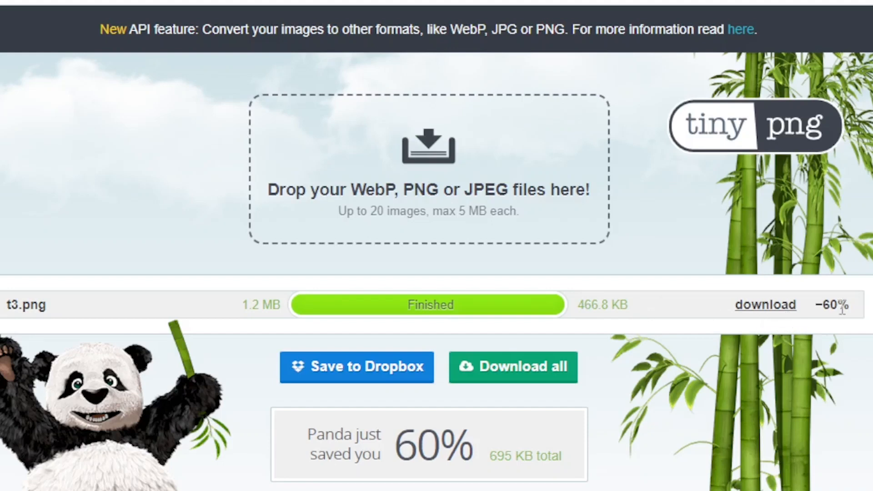
mouse_move(370, 420)
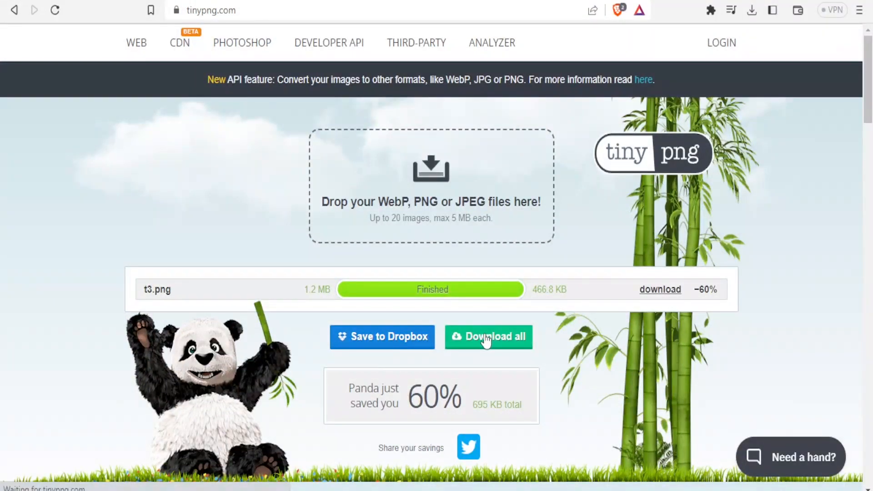
Download all compressed images as an archive saved as T4 in Downloads
left_click(488, 336)
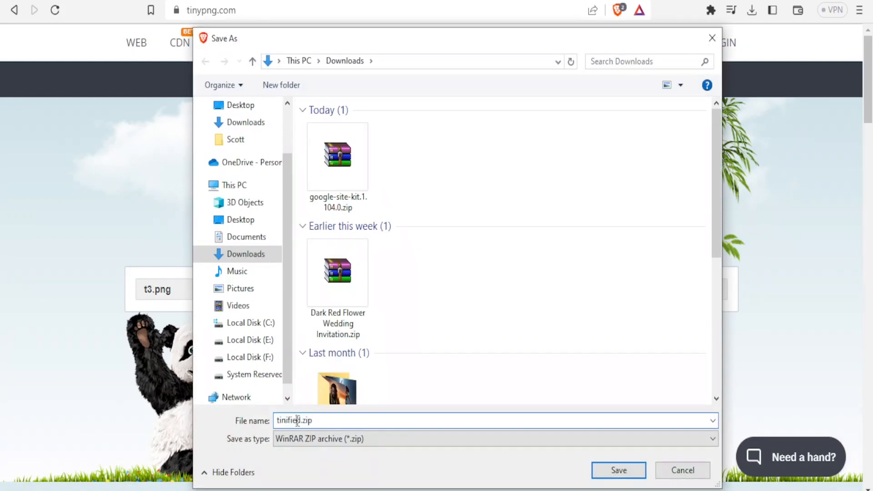
triple_click(295, 420)
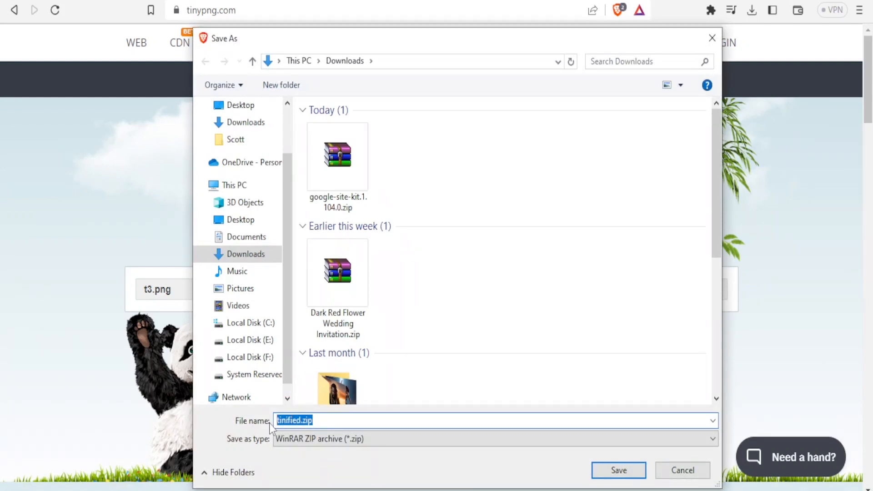
type("T4")
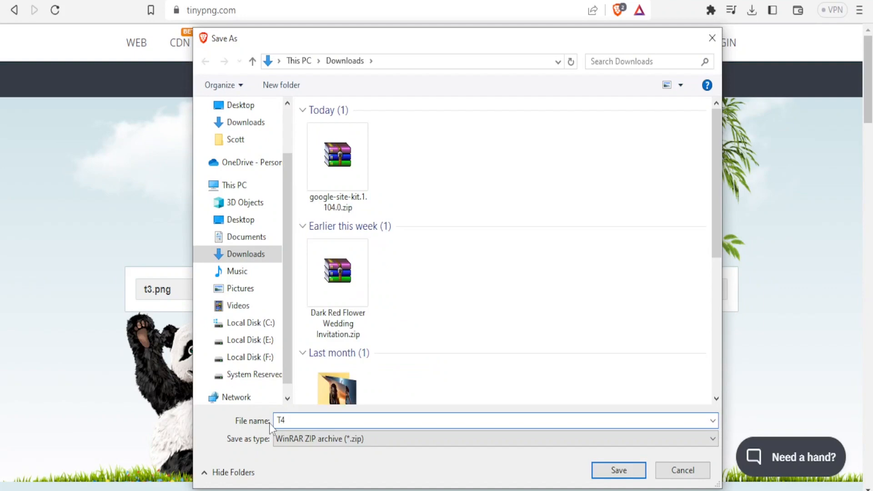
left_click(617, 470)
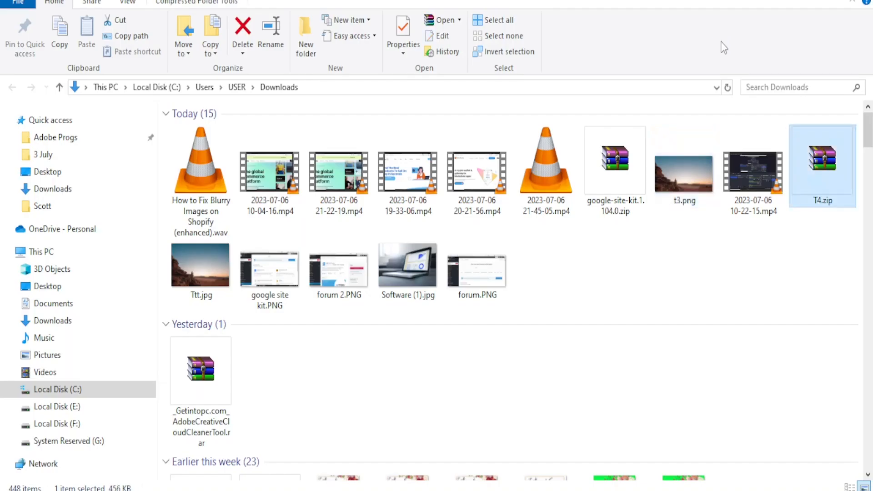
Extract T4.zip in Downloads, replacing t3.png with the 455 KB compressed version
right_click(823, 166)
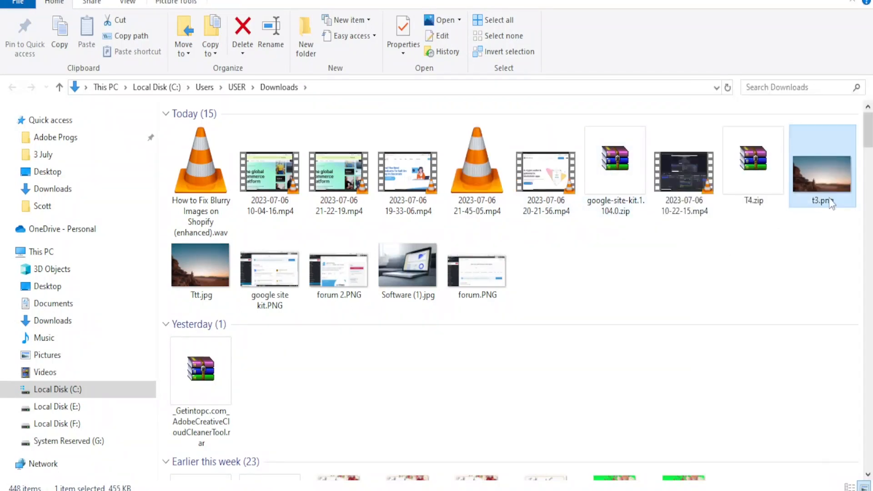
mouse_move(823, 173)
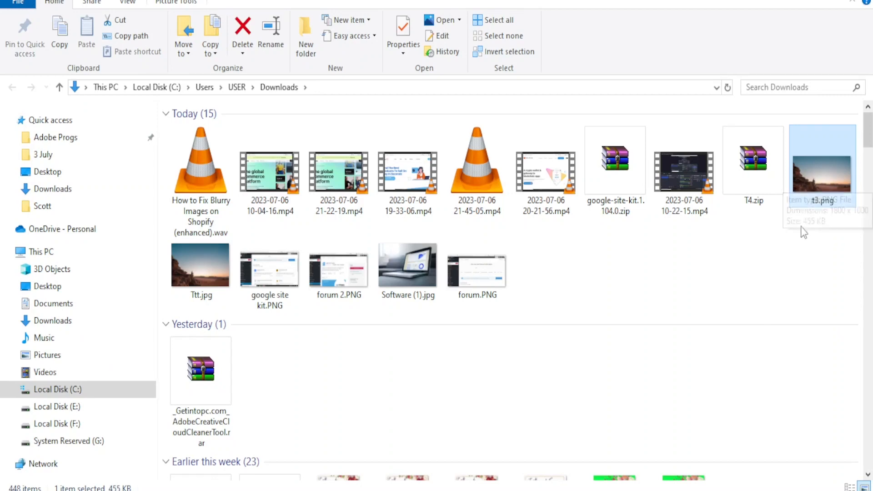
mouse_move(824, 188)
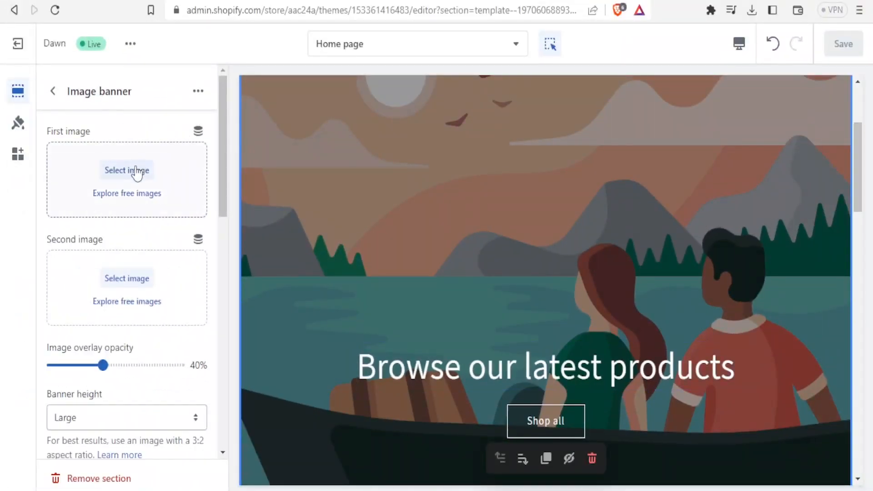
Upload t3.png from Downloads and set it as the banner's first image
left_click(127, 170)
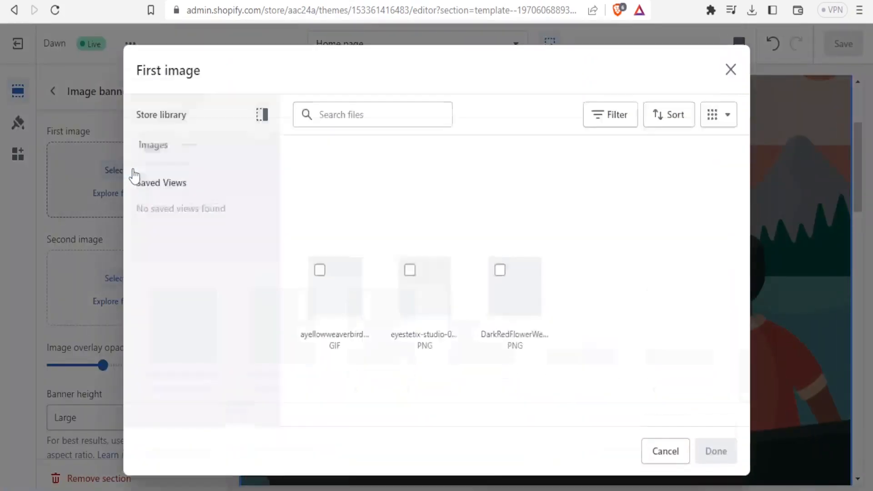
left_click(153, 145)
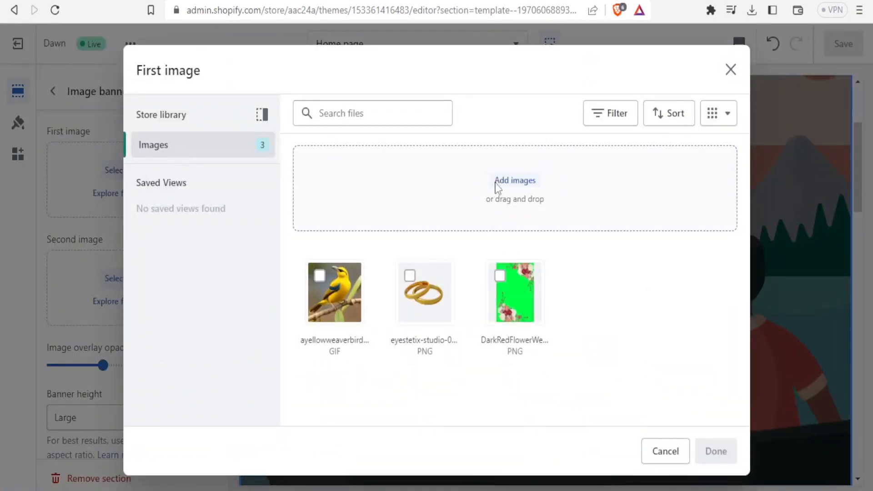
left_click(514, 180)
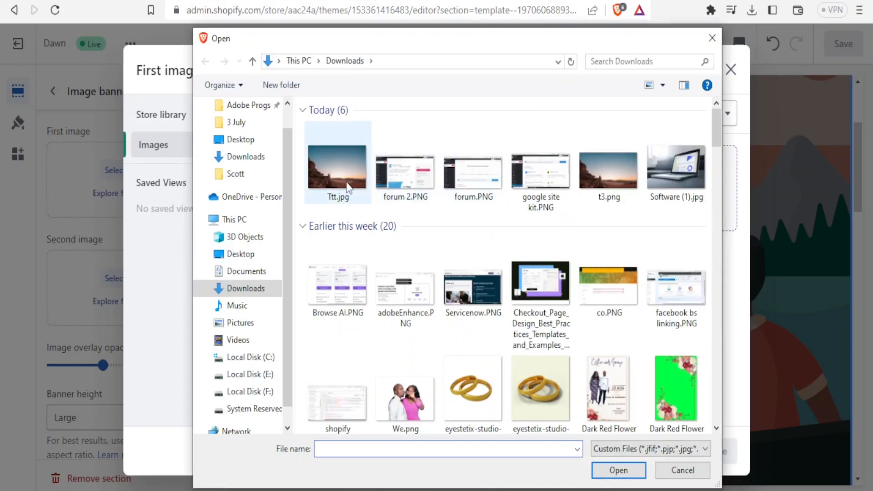
left_click(608, 169)
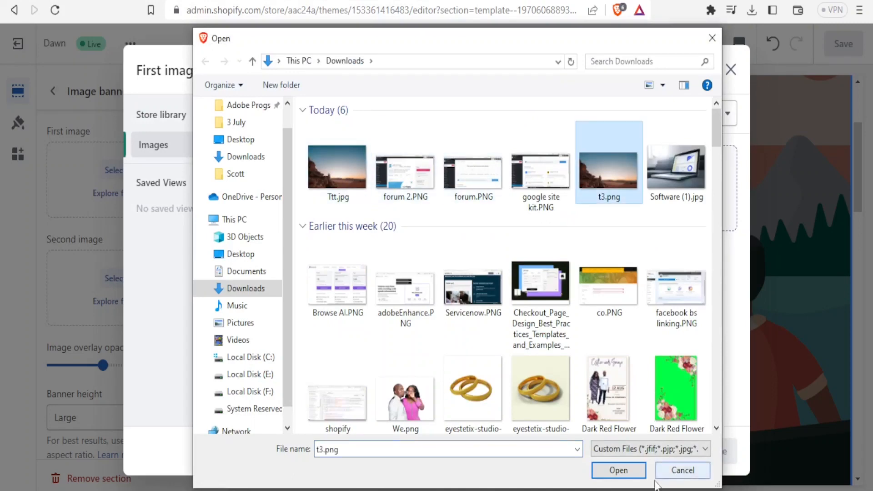
left_click(618, 470)
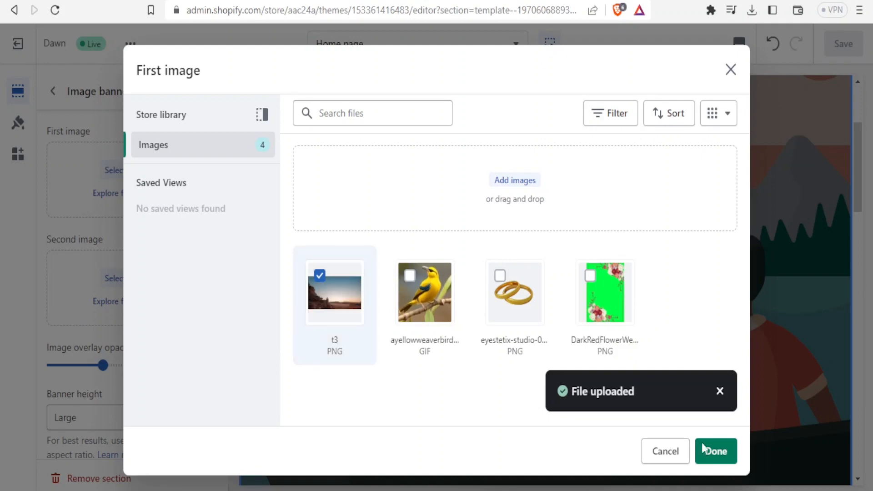
mouse_move(716, 451)
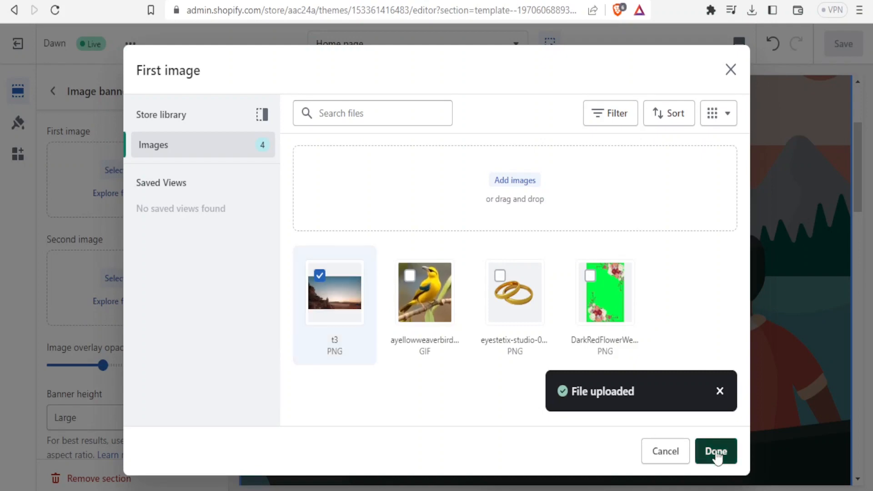
left_click(715, 451)
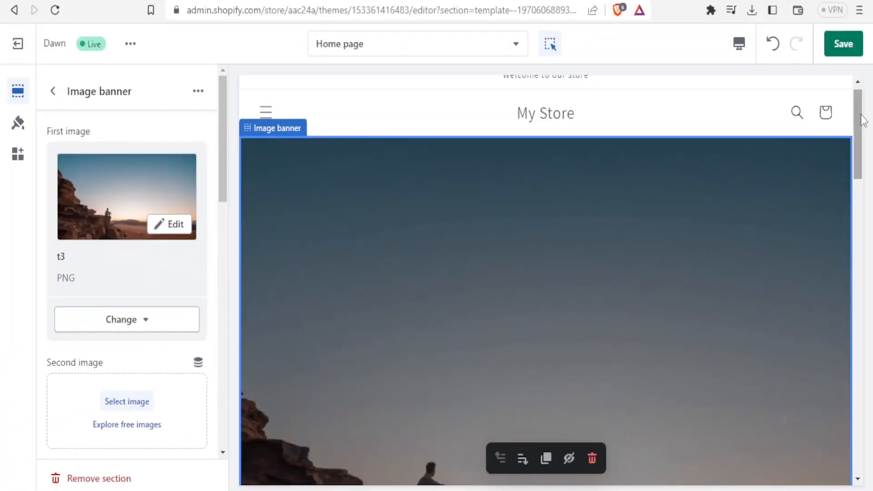
scroll("down", 3)
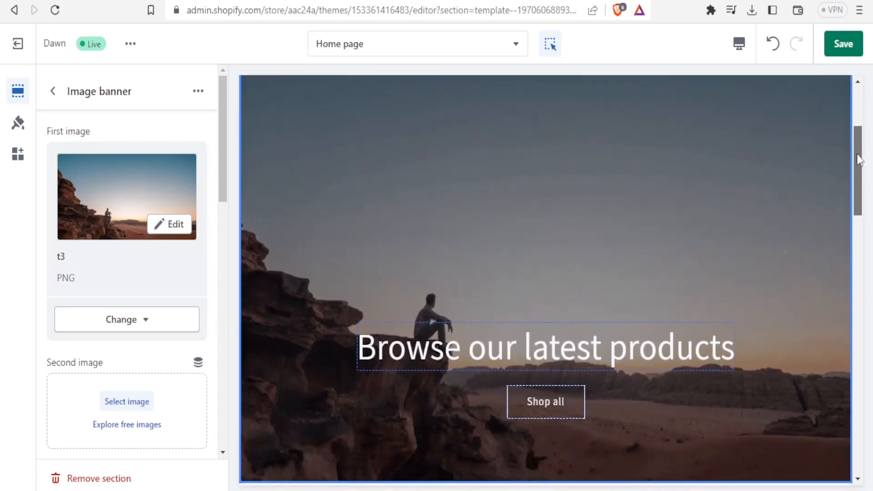
scroll("down", 3)
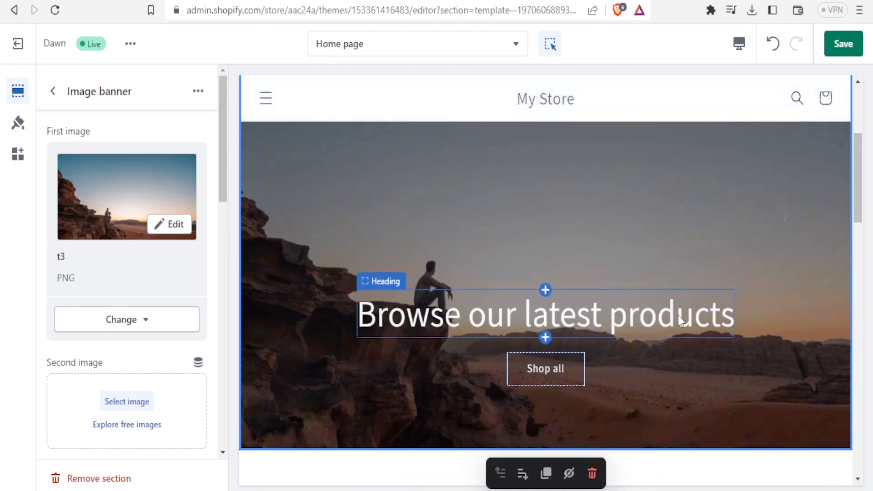
Replace the banner heading text 'Browse our latest products' with 'NjoshNet Meditation'
left_click(546, 313)
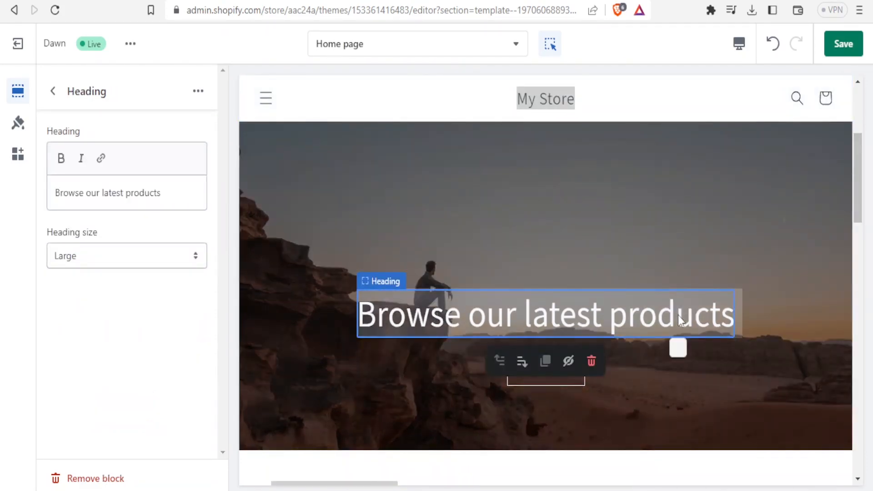
mouse_move(545, 308)
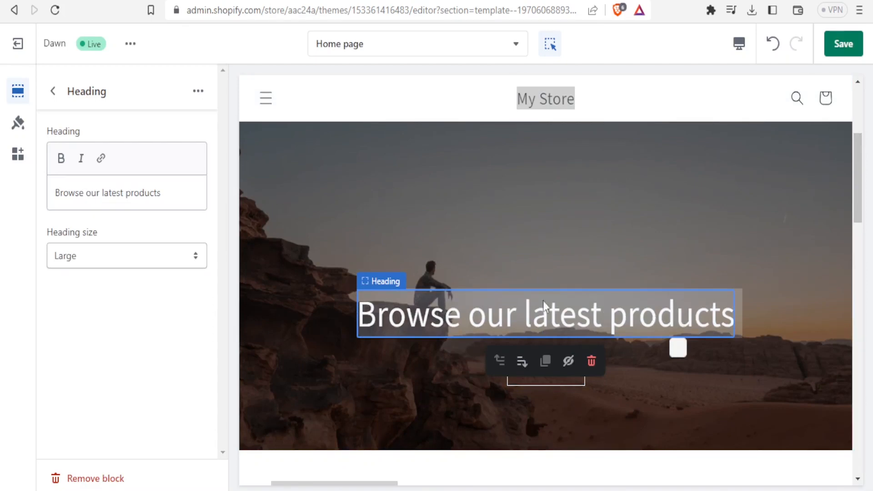
left_click(126, 192)
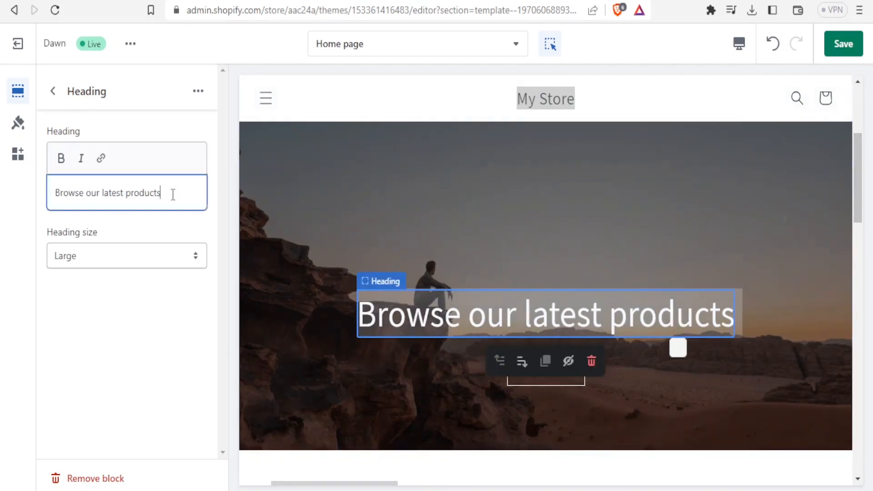
type("Nj")
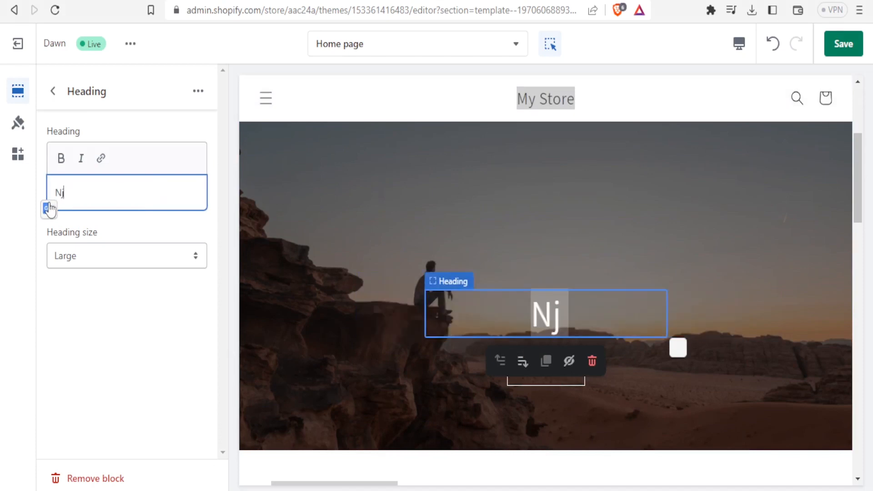
type("oshNet Medi")
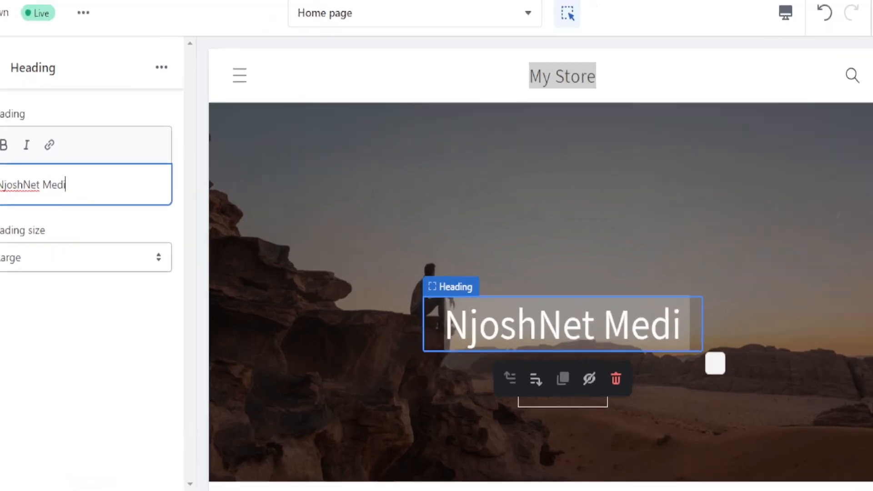
type("tation")
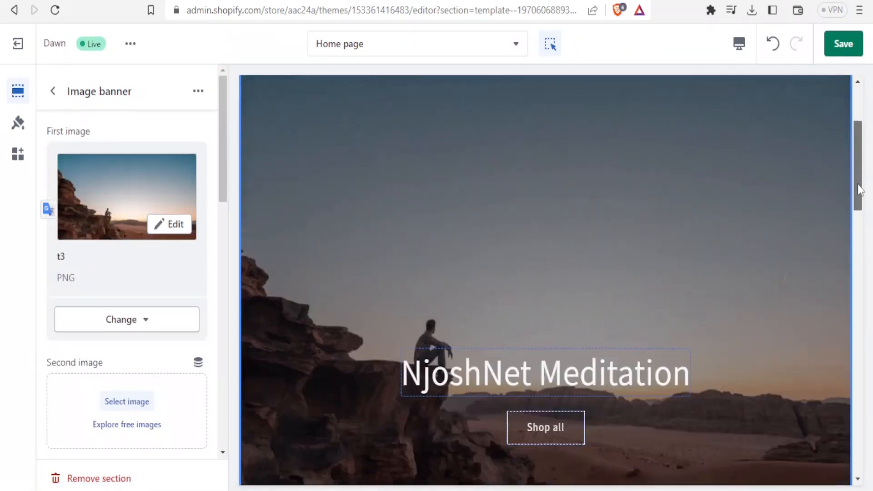
scroll("down", 3)
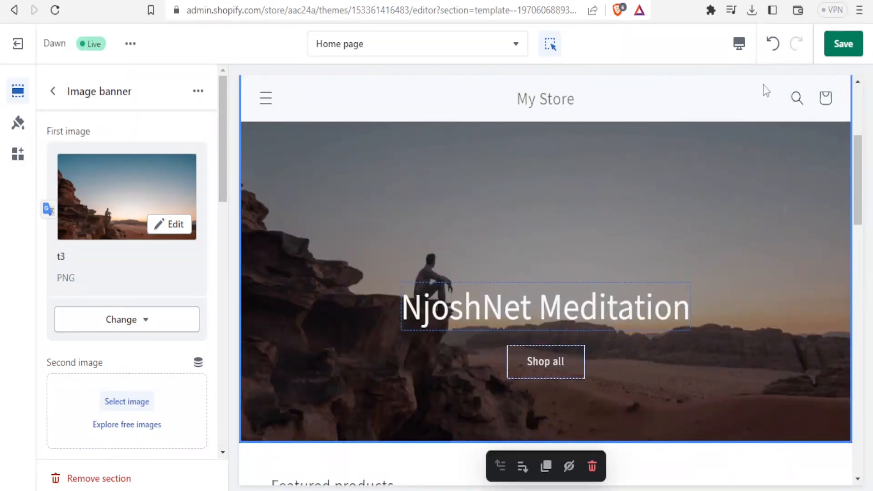
Save the theme changes and confirm the 'Changes saved' message
left_click(738, 43)
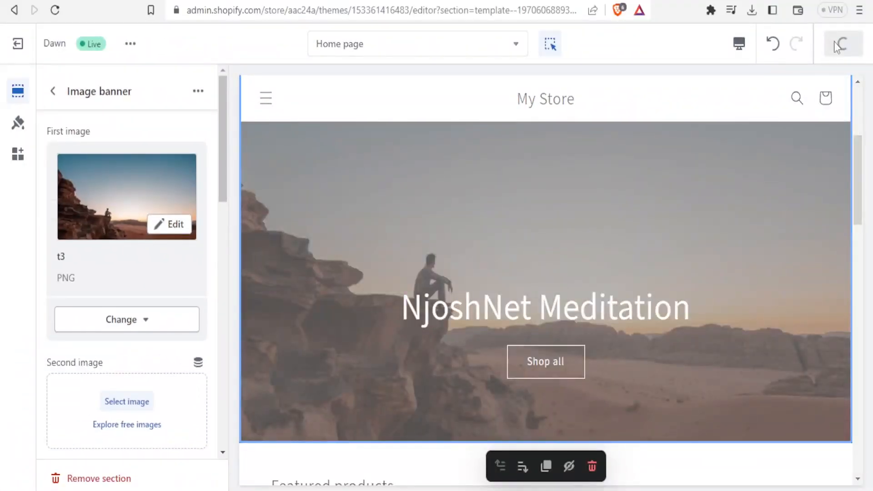
left_click(844, 45)
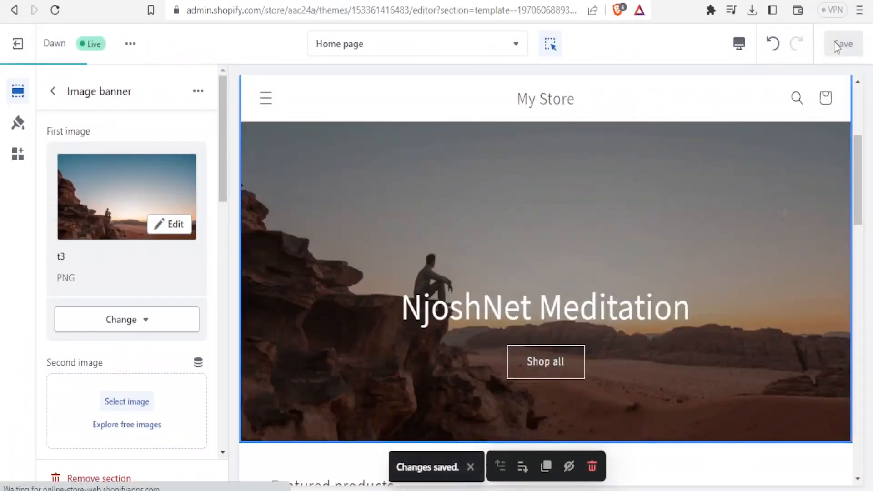
scroll("down", 3)
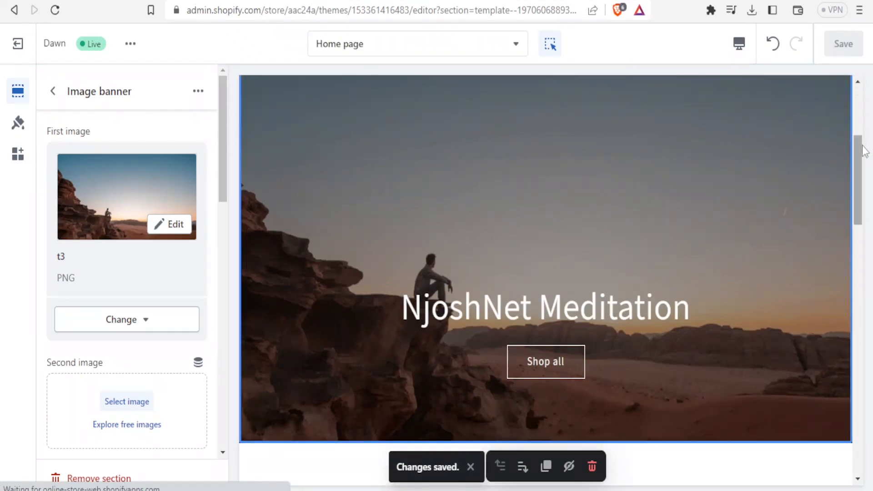
scroll("down", 3)
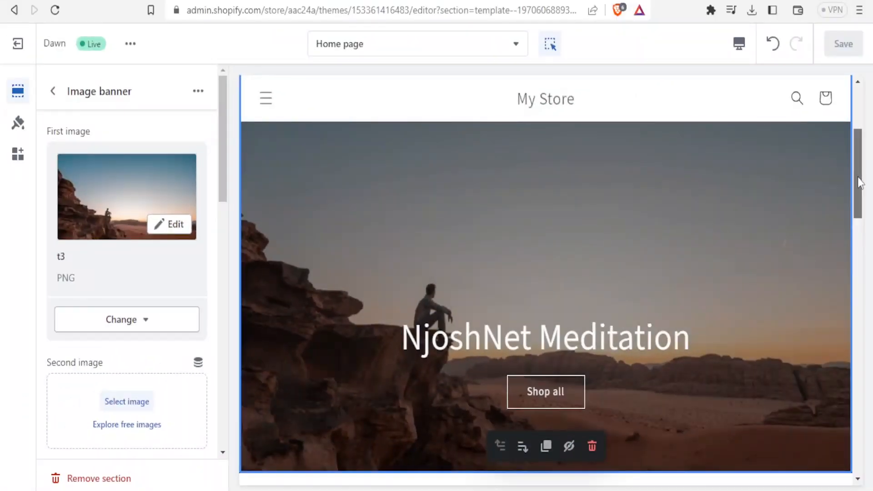
scroll("down", 3)
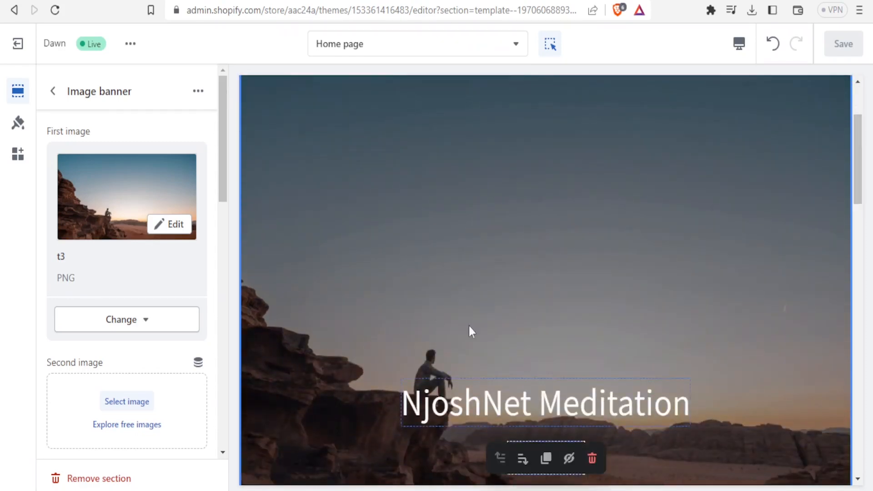
mouse_move(499, 337)
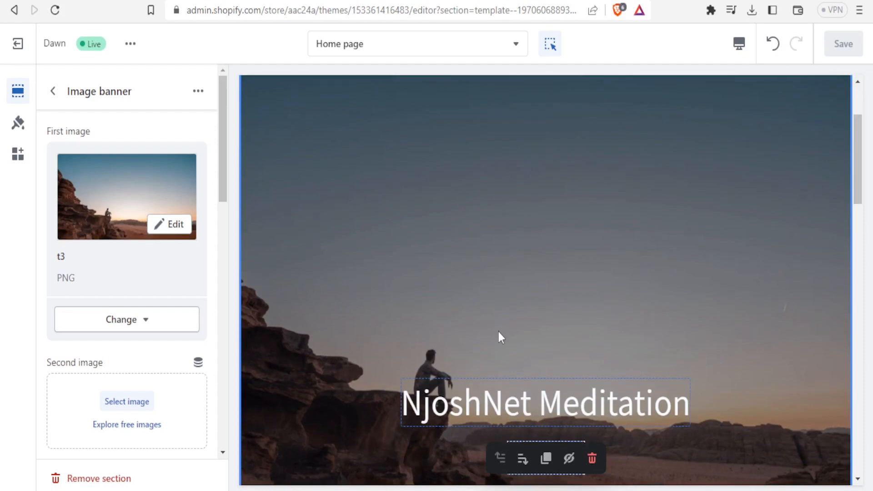
scroll("down", 3)
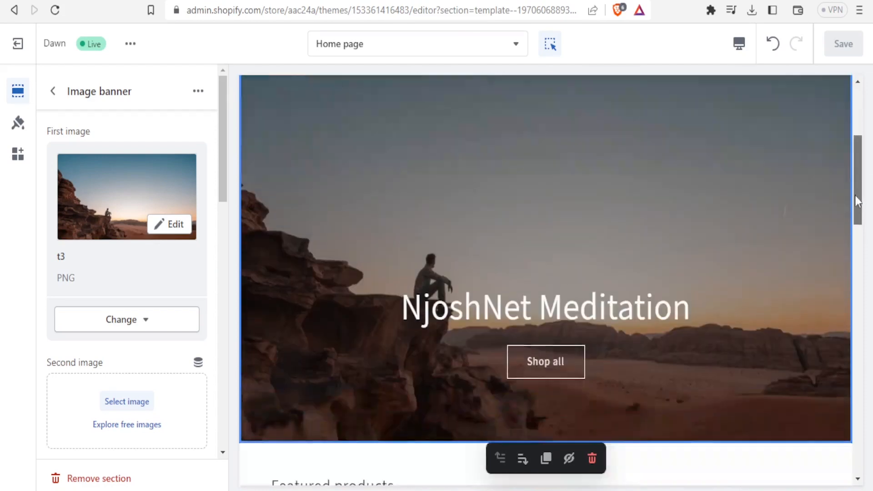
scroll("down", 3)
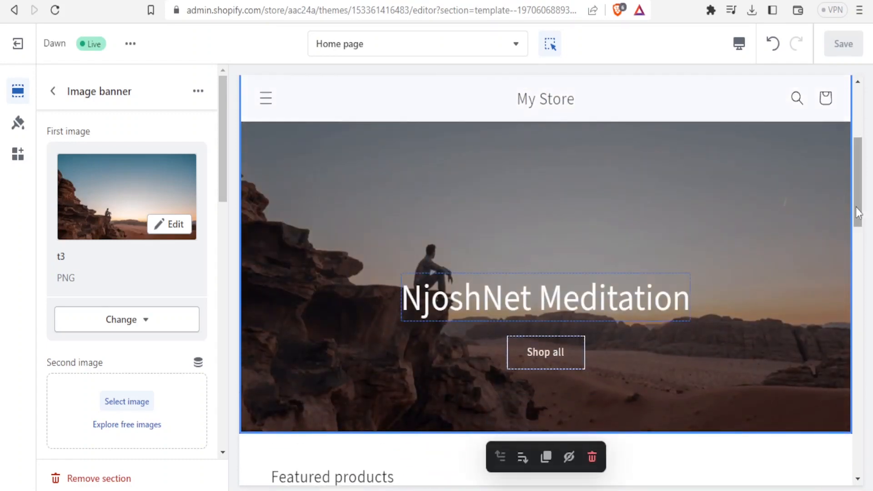
scroll("down", 3)
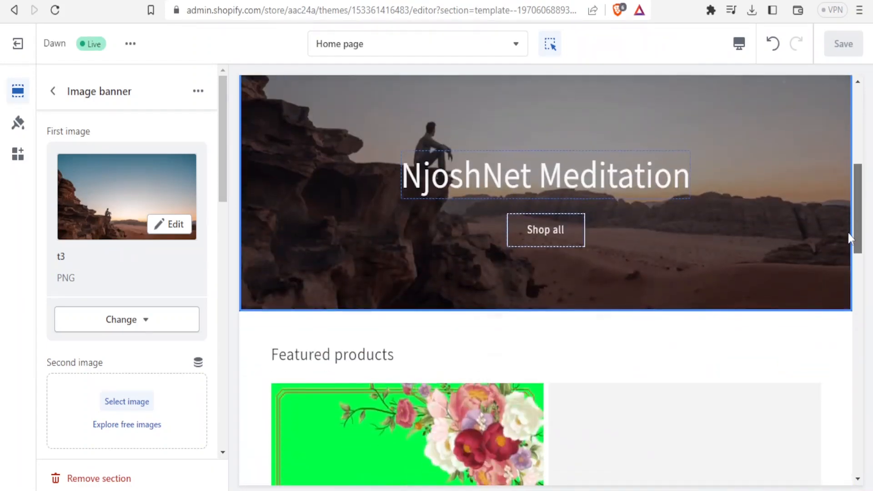